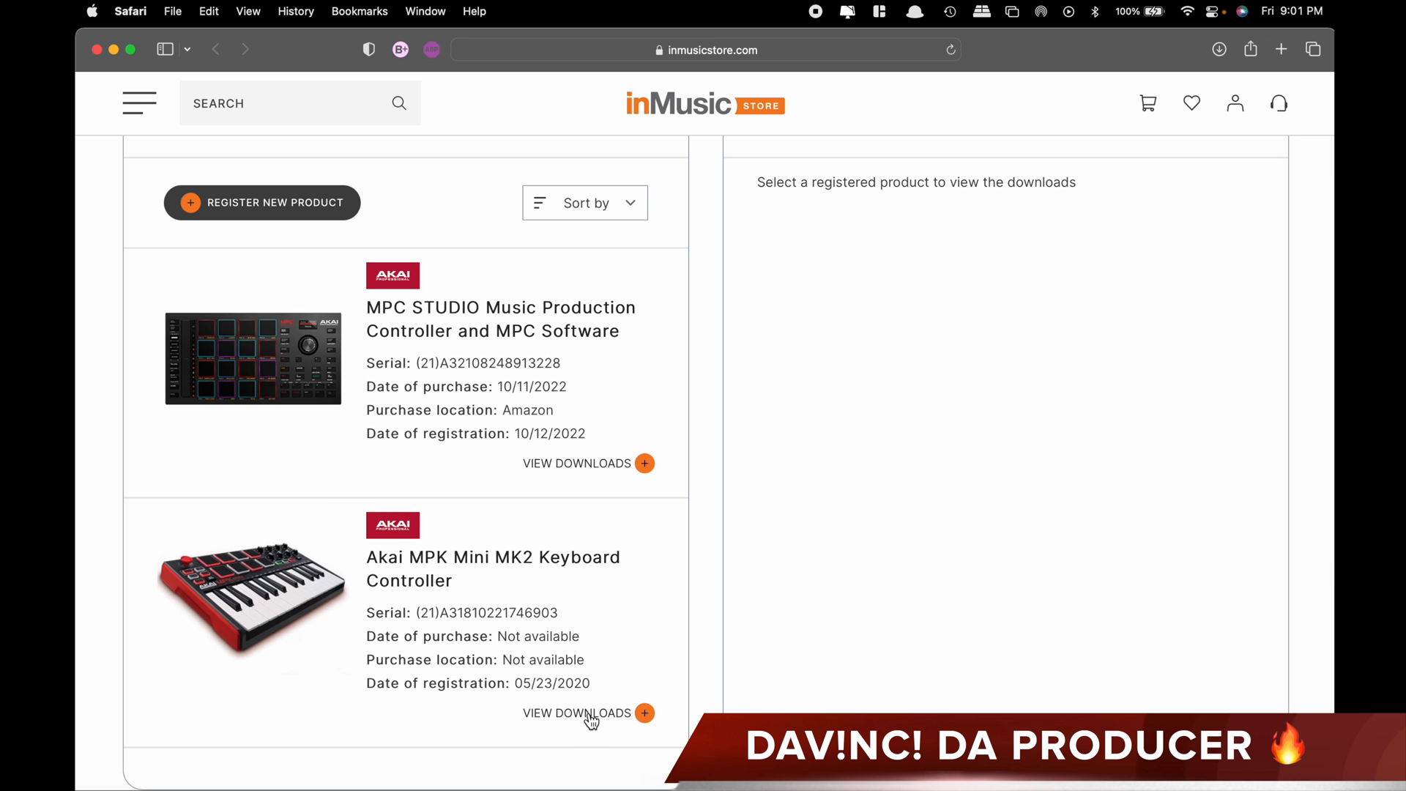
- Download the Mac installer of MPK Mini Software Manager (2022) from the MPK Mini MK2 downloads
{"action": "left_click", "coordinate": [578, 712]}
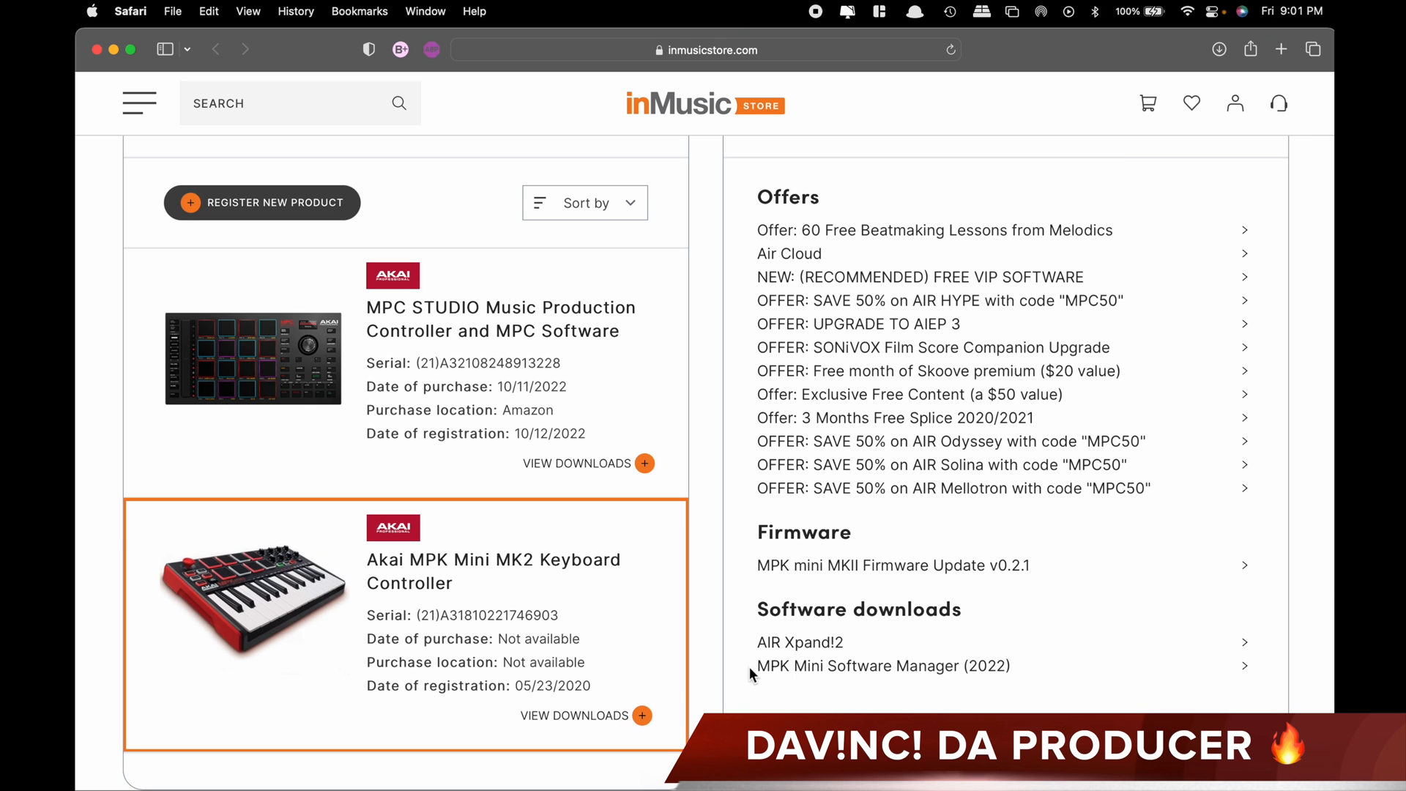
{"action": "mouse_move", "coordinate": [951, 679]}
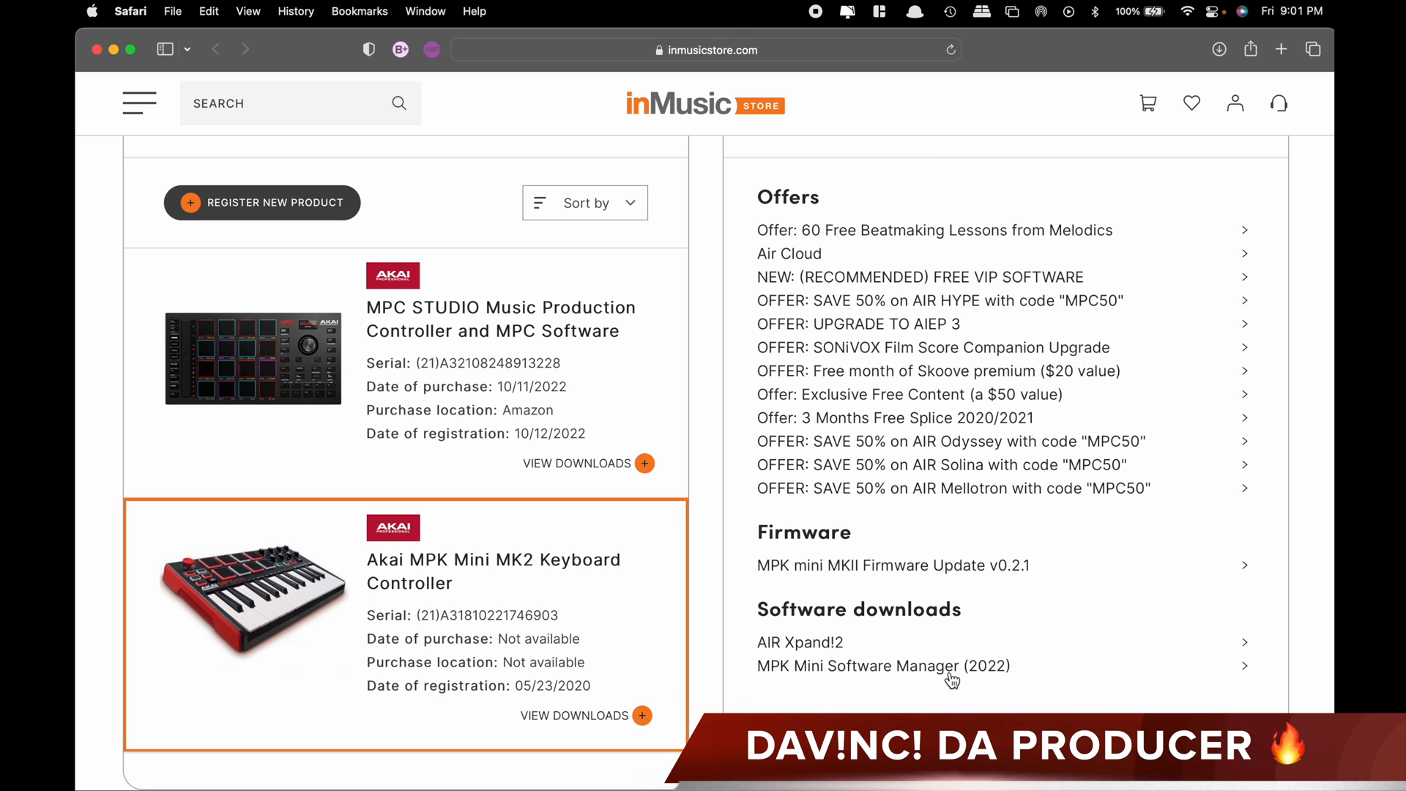
{"action": "left_click", "coordinate": [883, 666]}
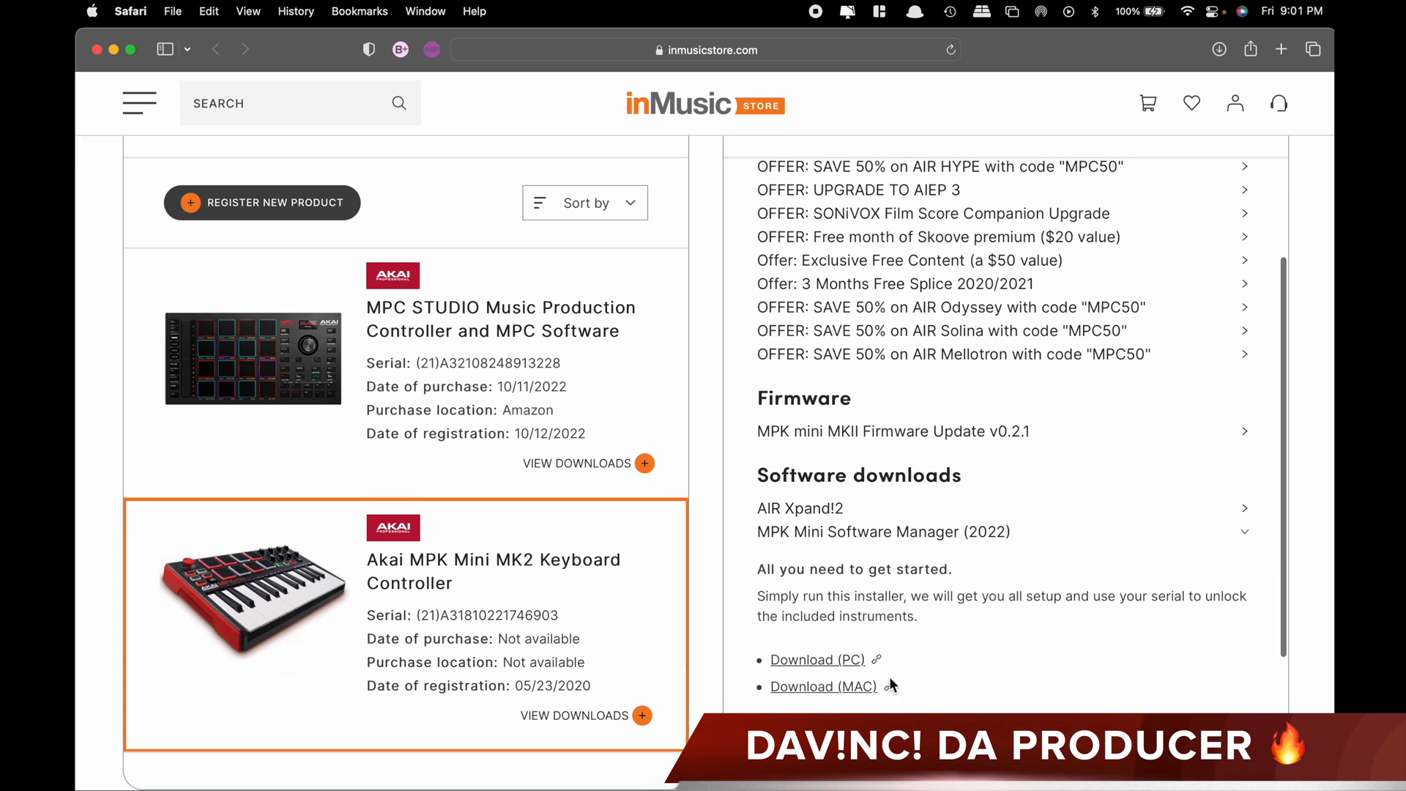
{"action": "mouse_move", "coordinate": [797, 702]}
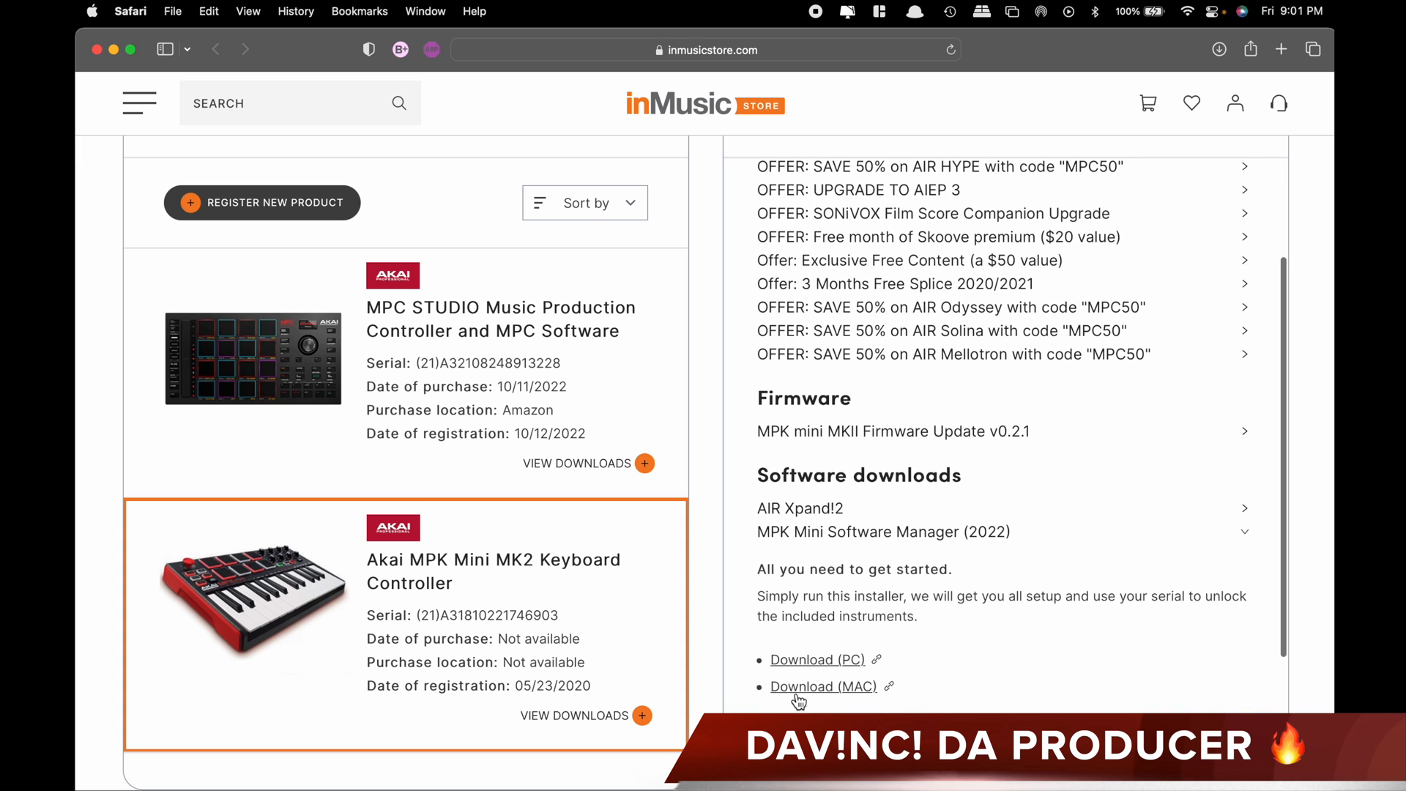
{"action": "mouse_move", "coordinate": [779, 699]}
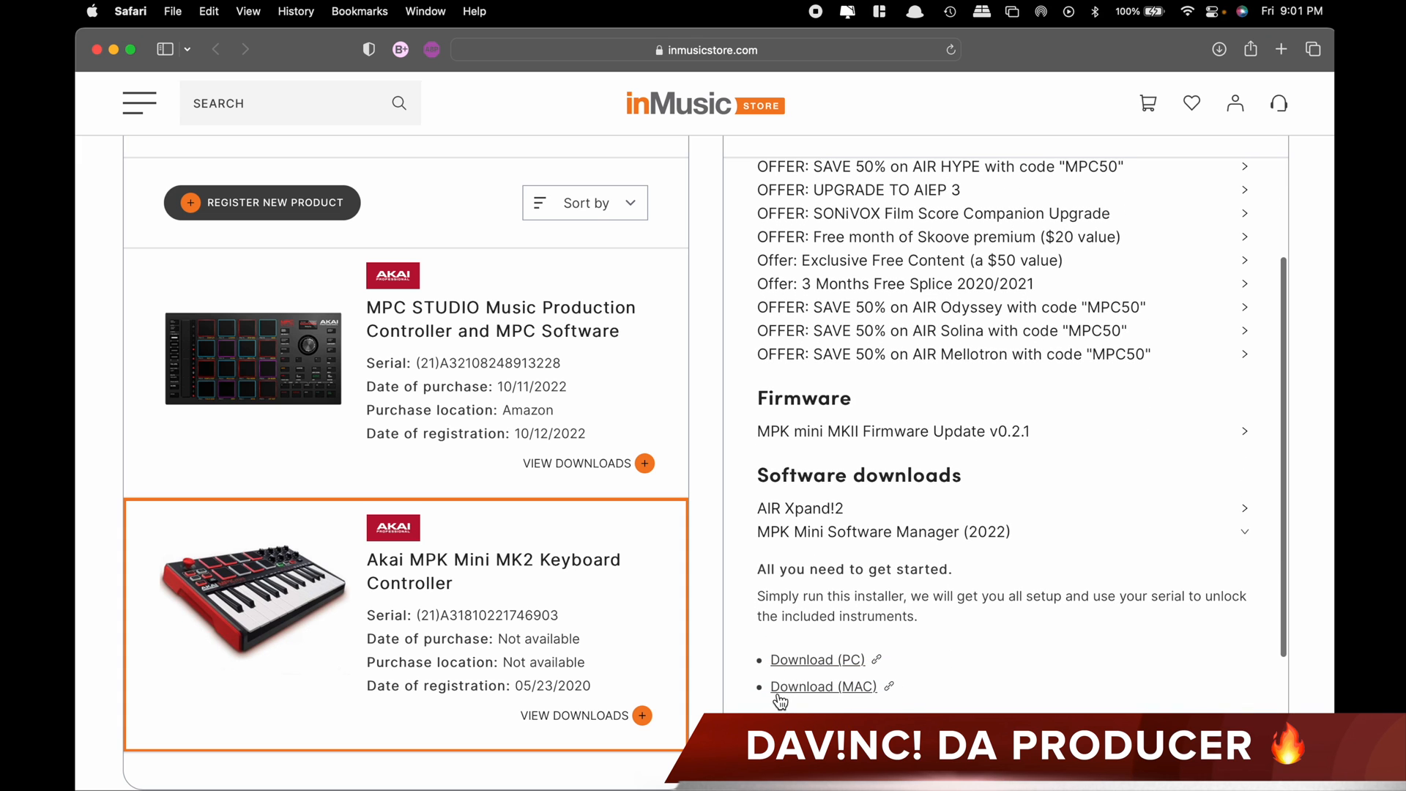
{"action": "left_click", "coordinate": [821, 687]}
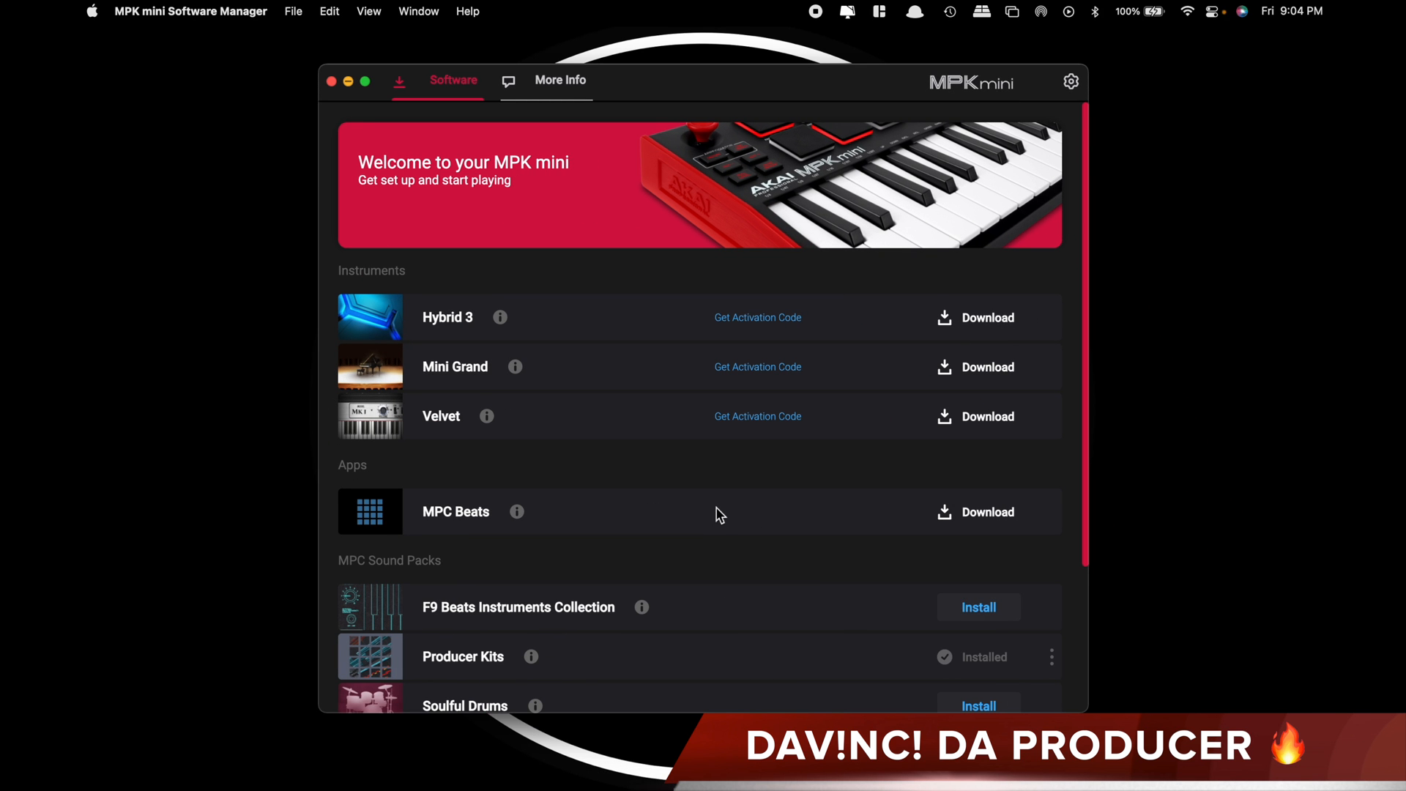
{"action": "mouse_move", "coordinate": [589, 353]}
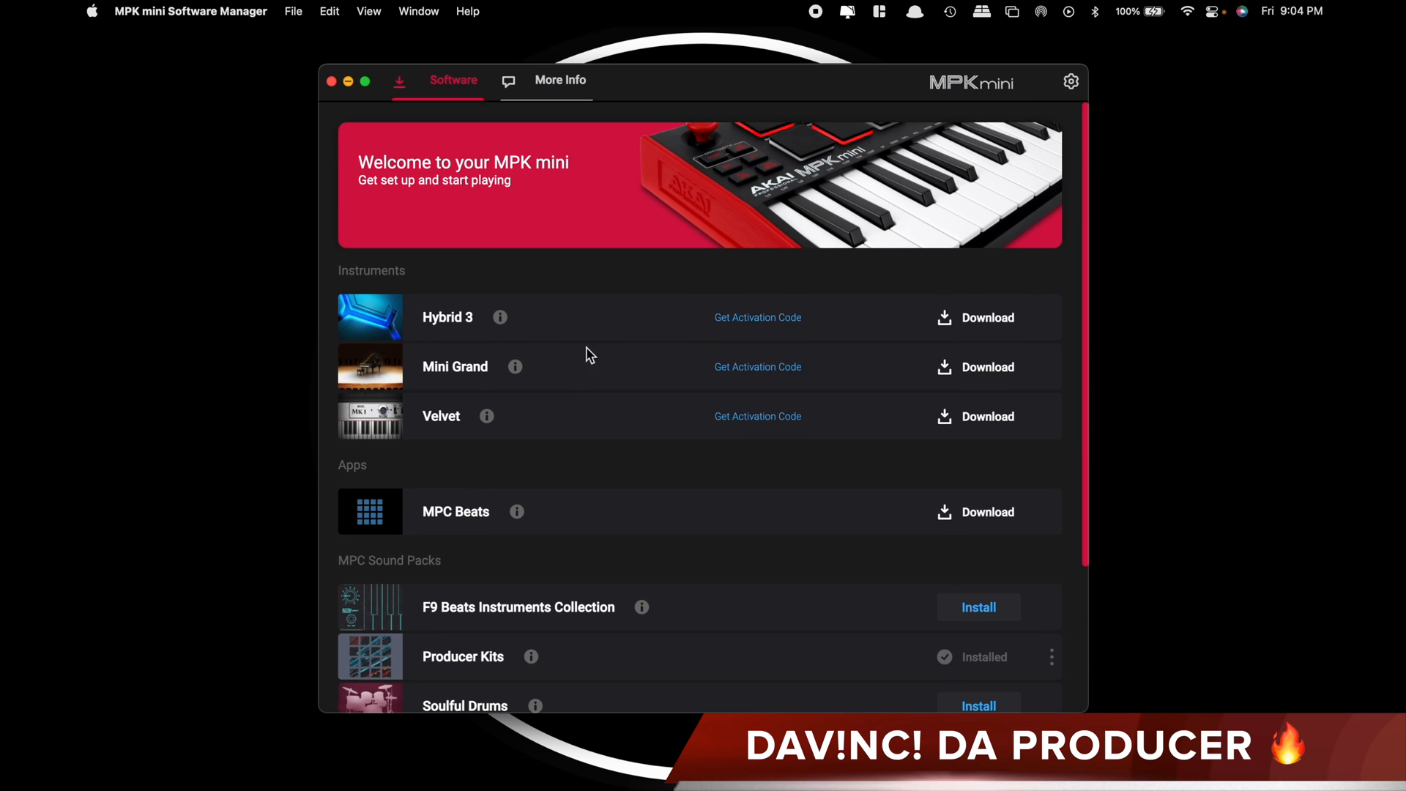
{"action": "scroll", "scroll_direction": "down", "scroll_amount": 3}
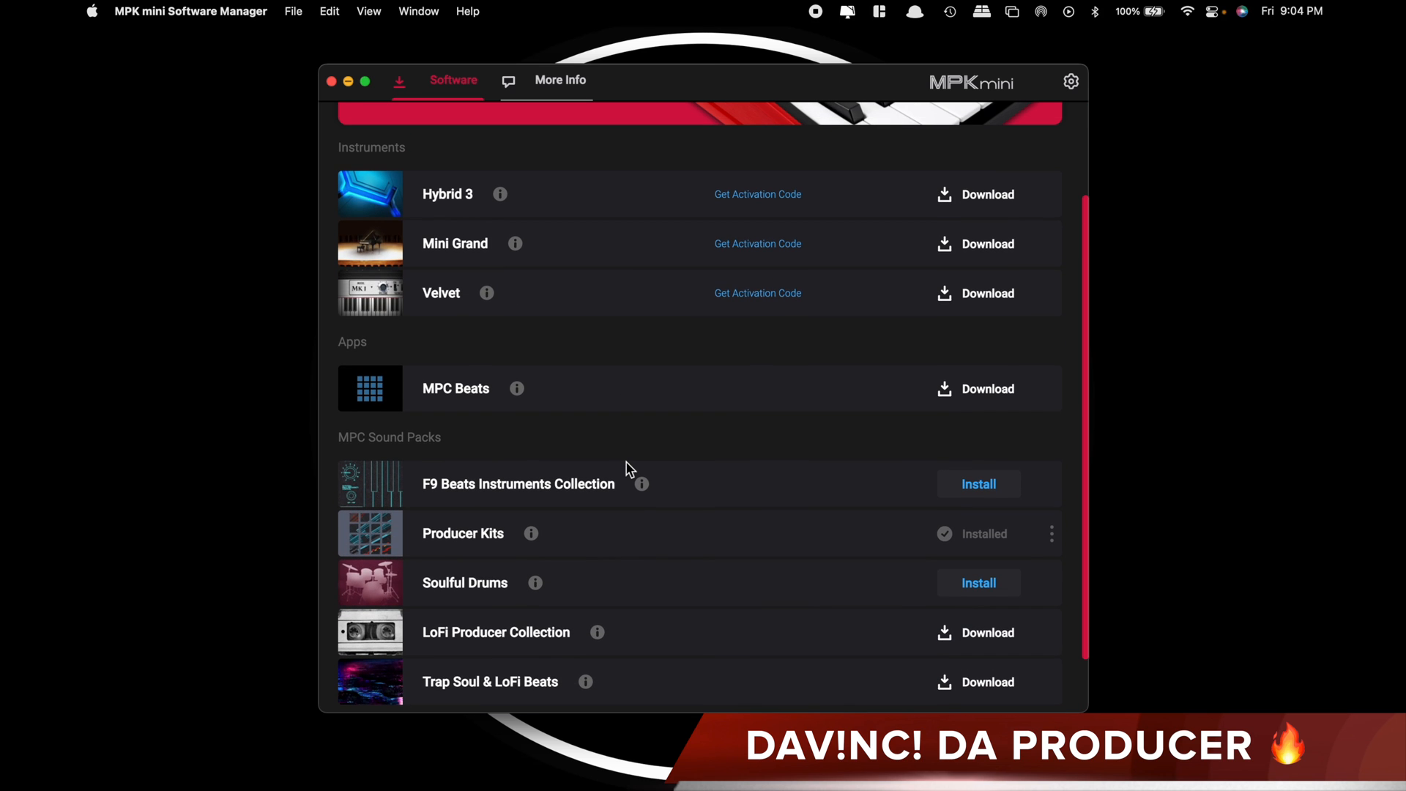
{"action": "mouse_move", "coordinate": [479, 661]}
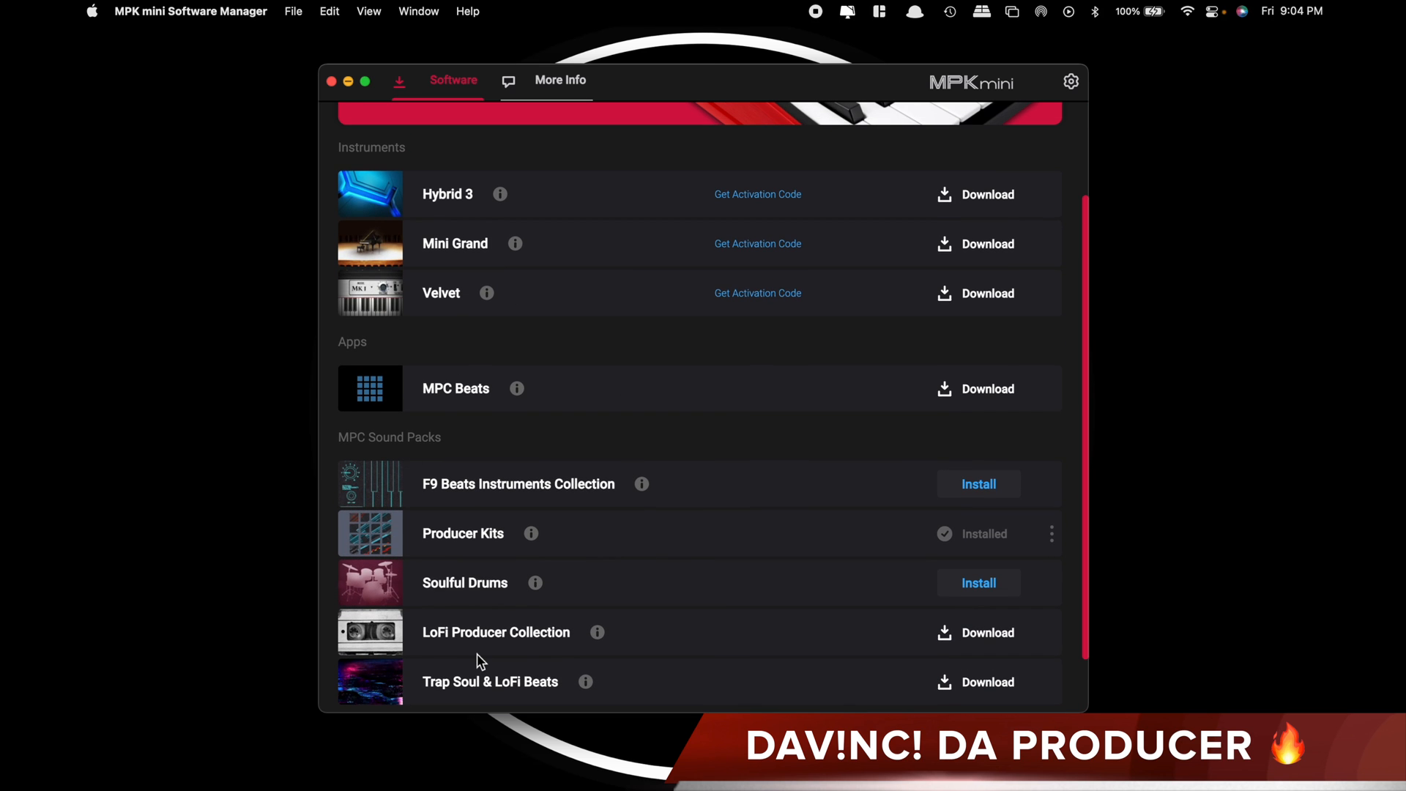
{"action": "mouse_move", "coordinate": [581, 340]}
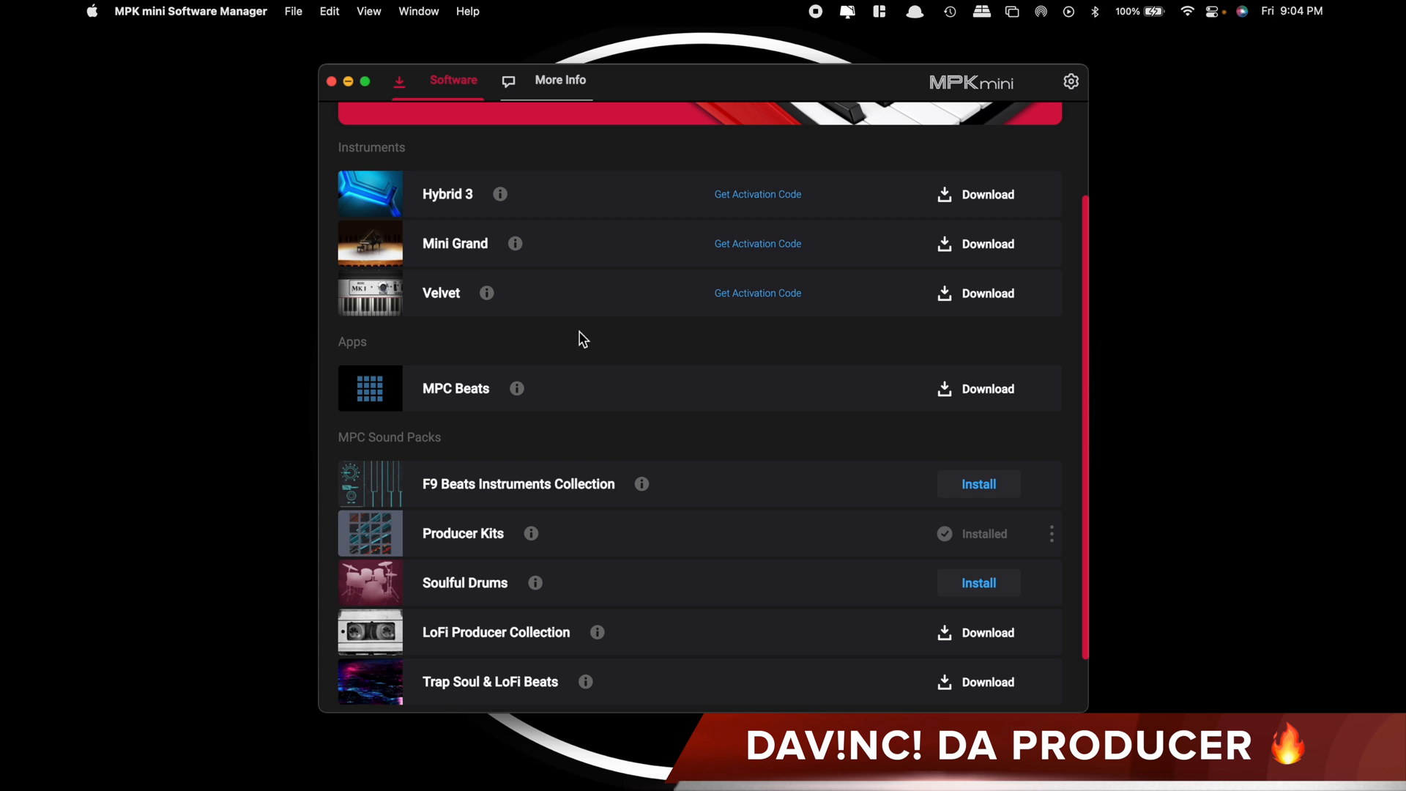
{"action": "scroll", "scroll_direction": "up", "scroll_amount": 3}
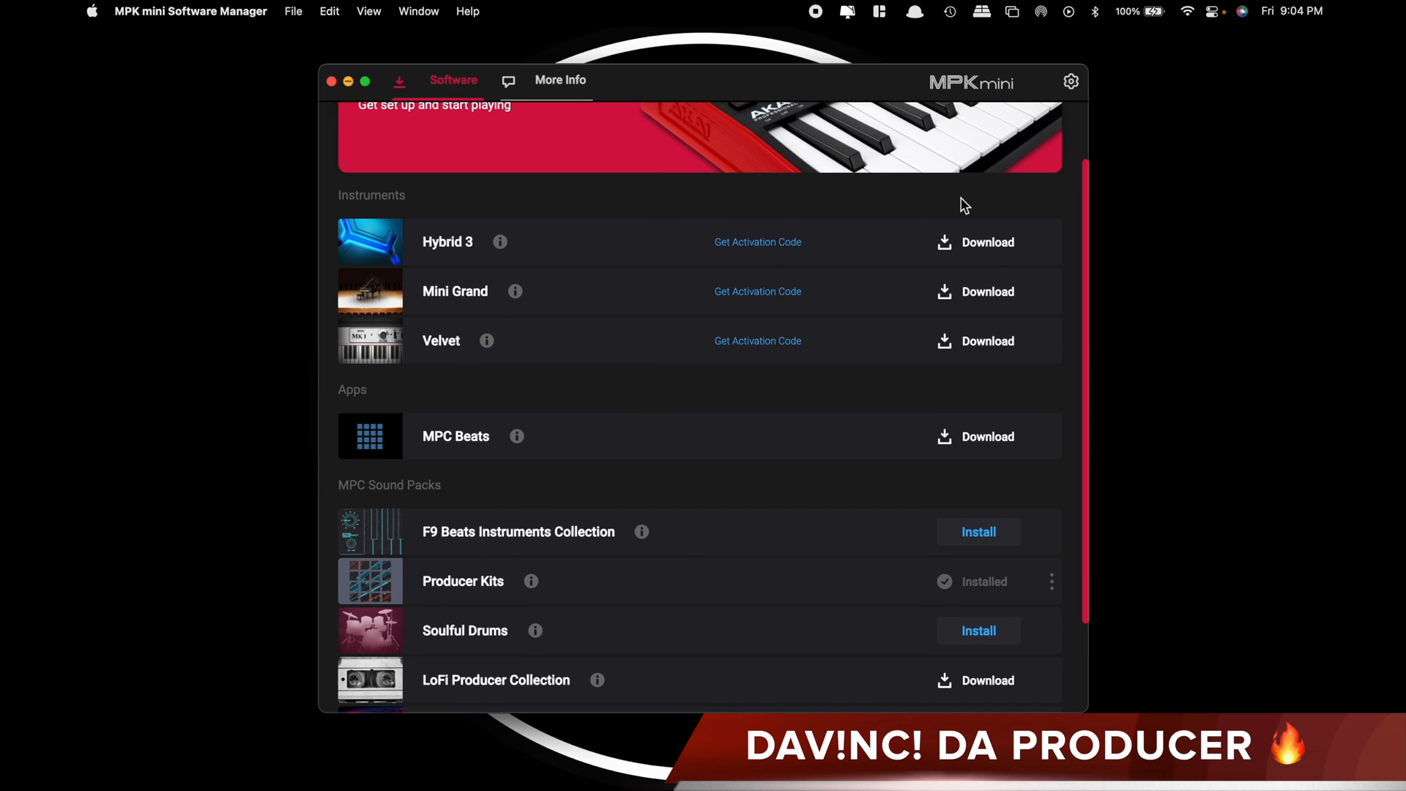
- Show advanced software in the manager's settings and launch MPK mini Editor - mk2
{"action": "left_click", "coordinate": [1070, 81]}
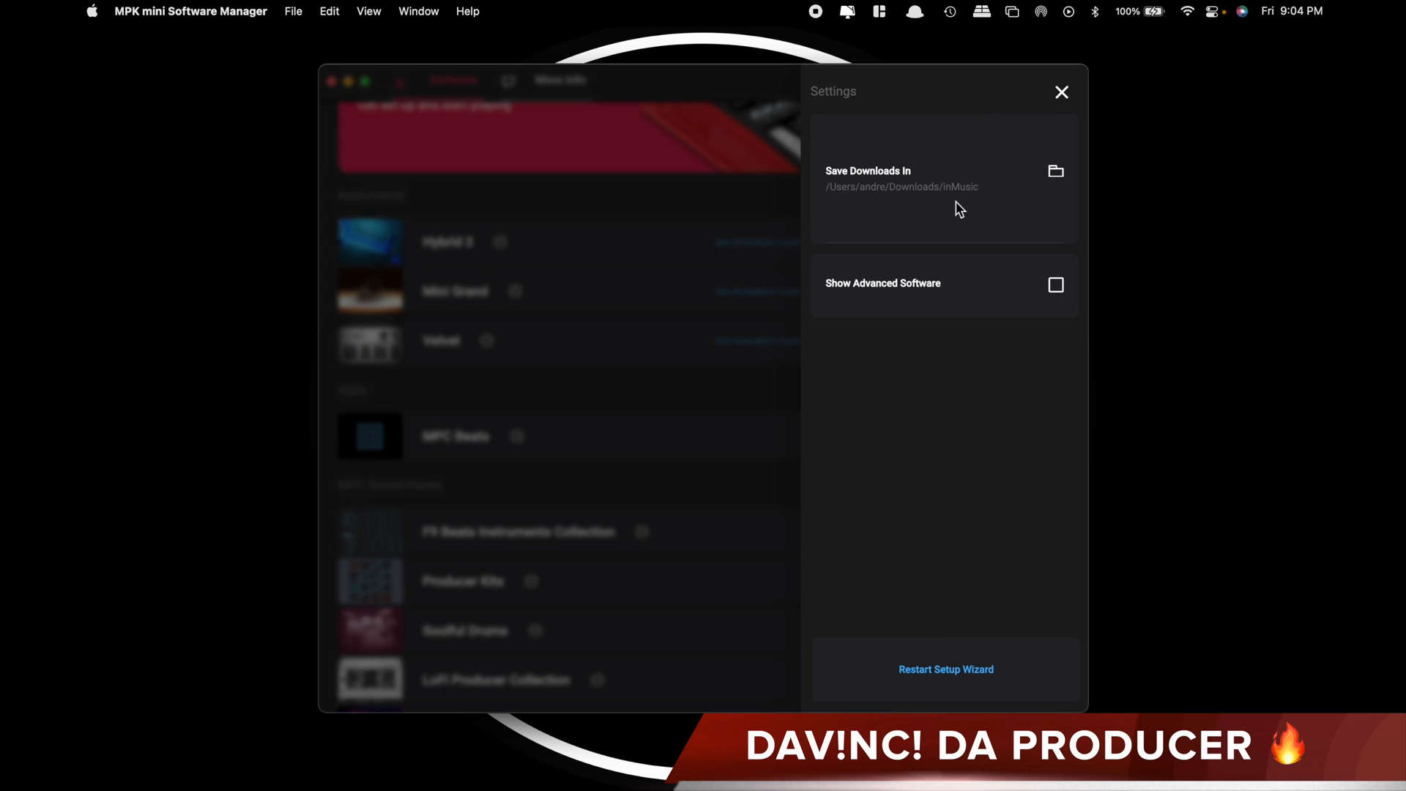
{"action": "mouse_move", "coordinate": [1063, 296]}
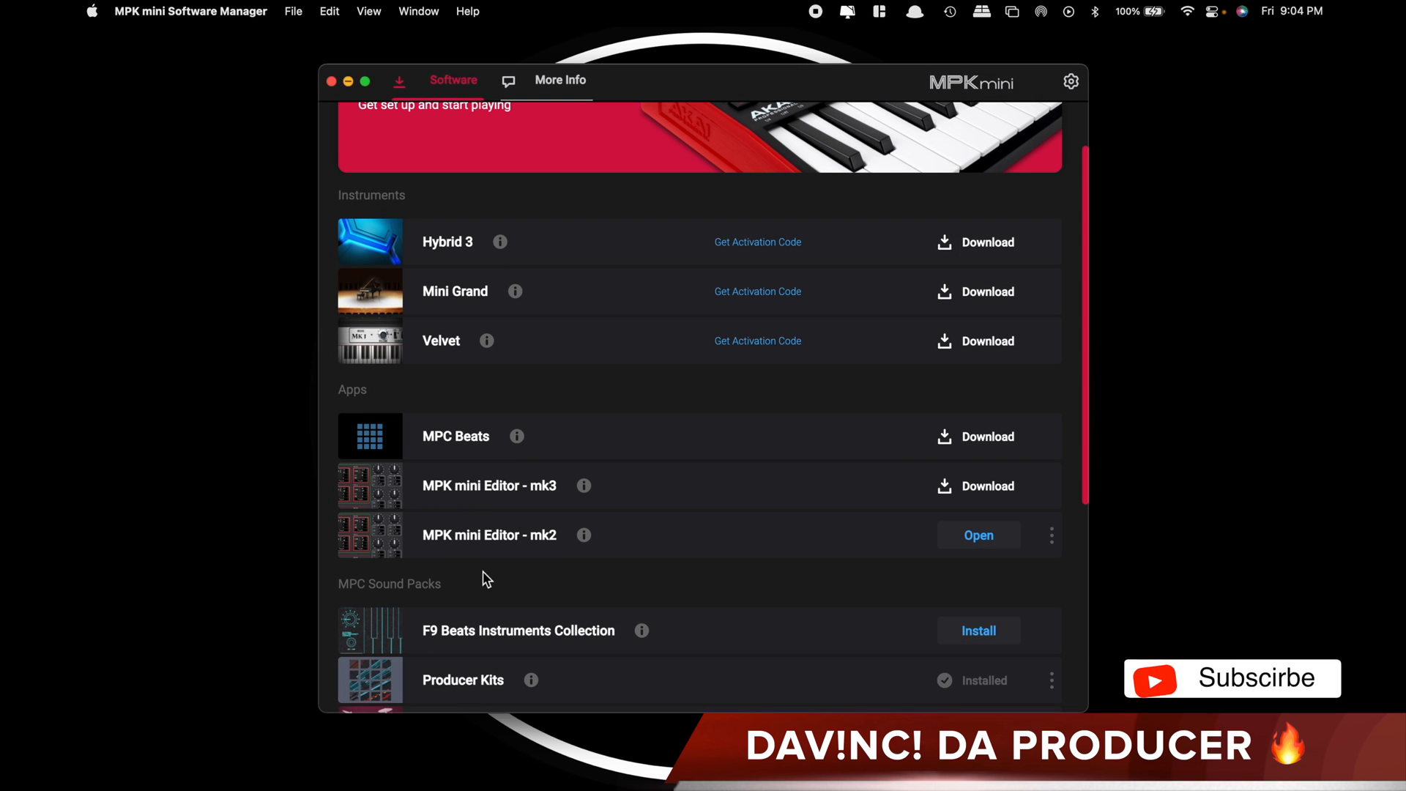
{"action": "mouse_move", "coordinate": [1052, 492]}
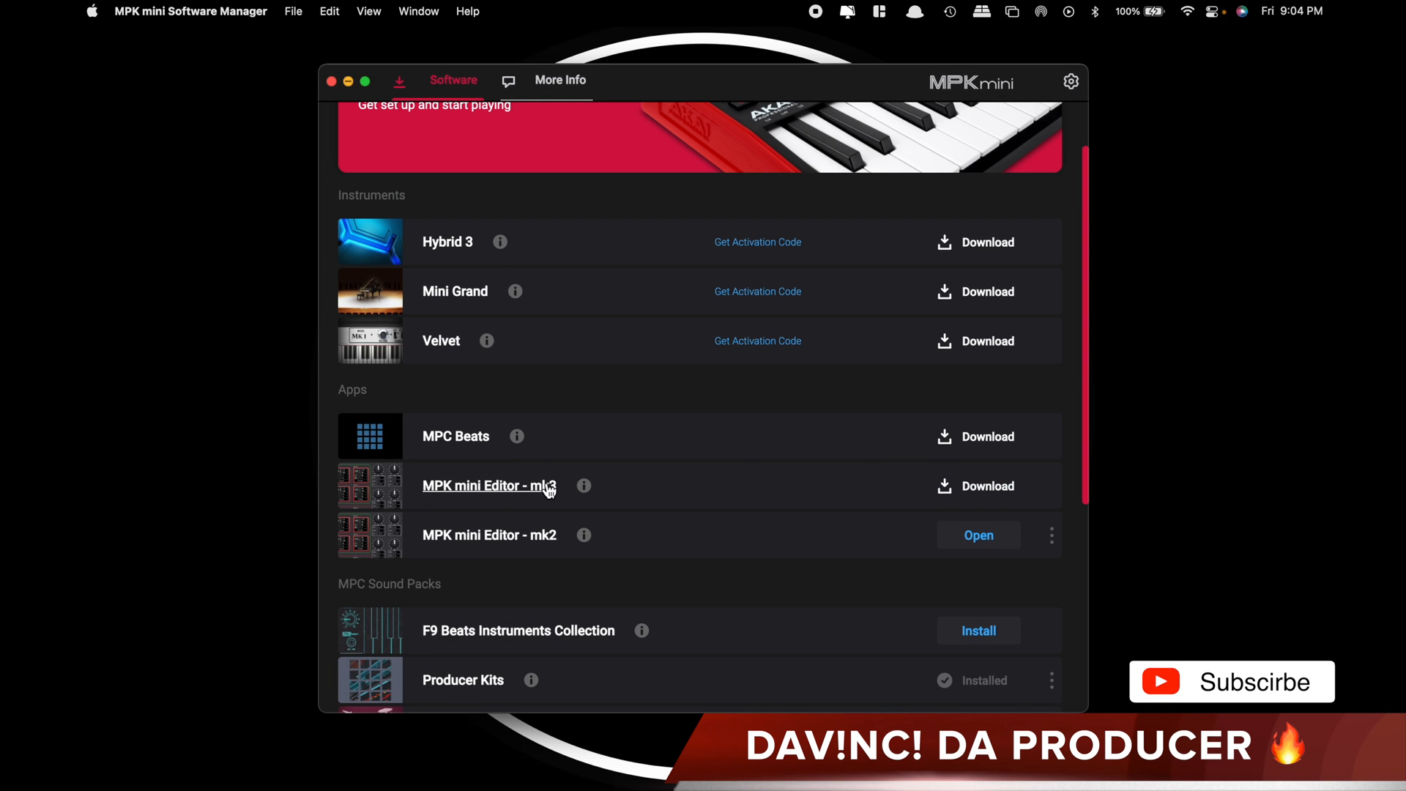
{"action": "mouse_move", "coordinate": [488, 534]}
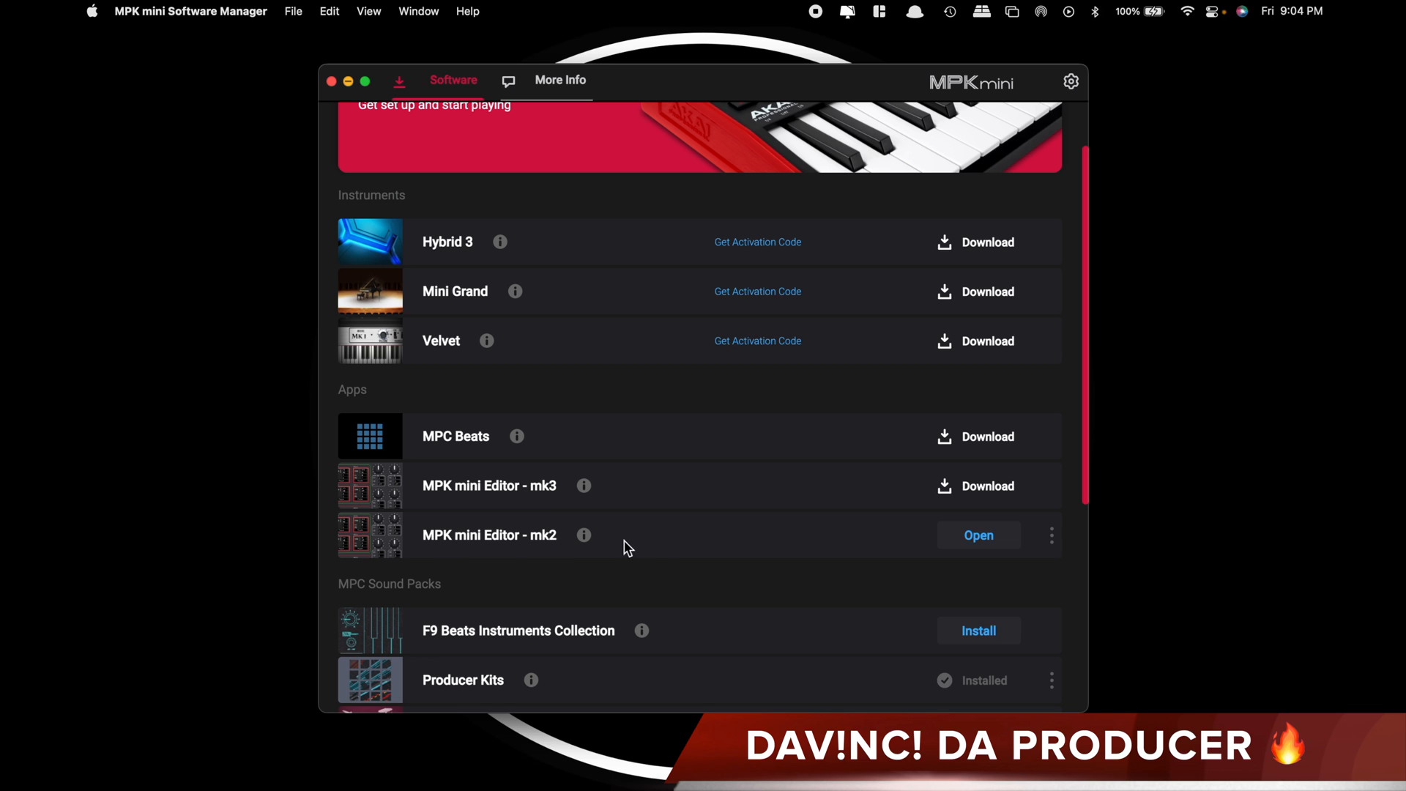
{"action": "left_click", "coordinate": [978, 535]}
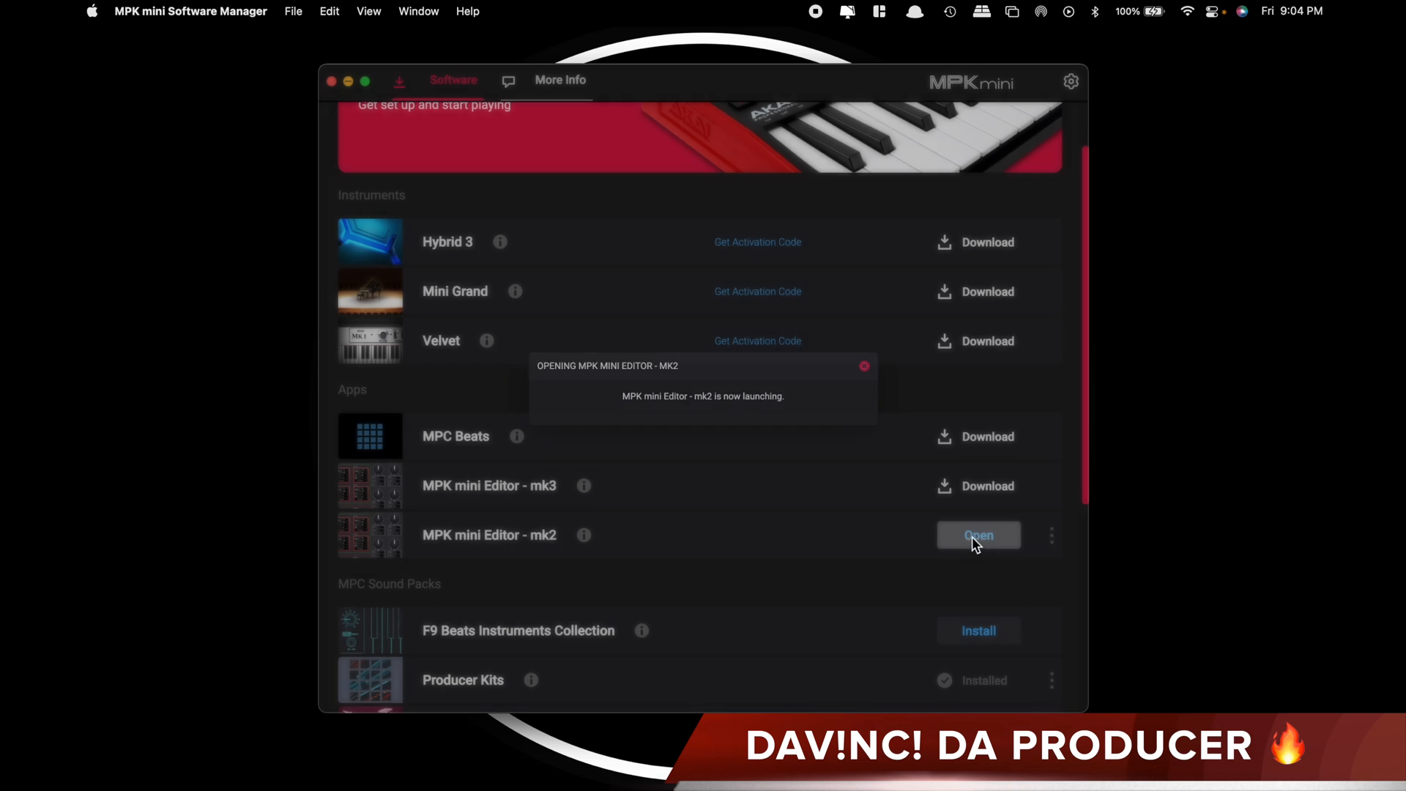
- Open the MPKMini Mk2 Editor's Tools menu showing Auto Populate
{"action": "left_click", "coordinate": [979, 535]}
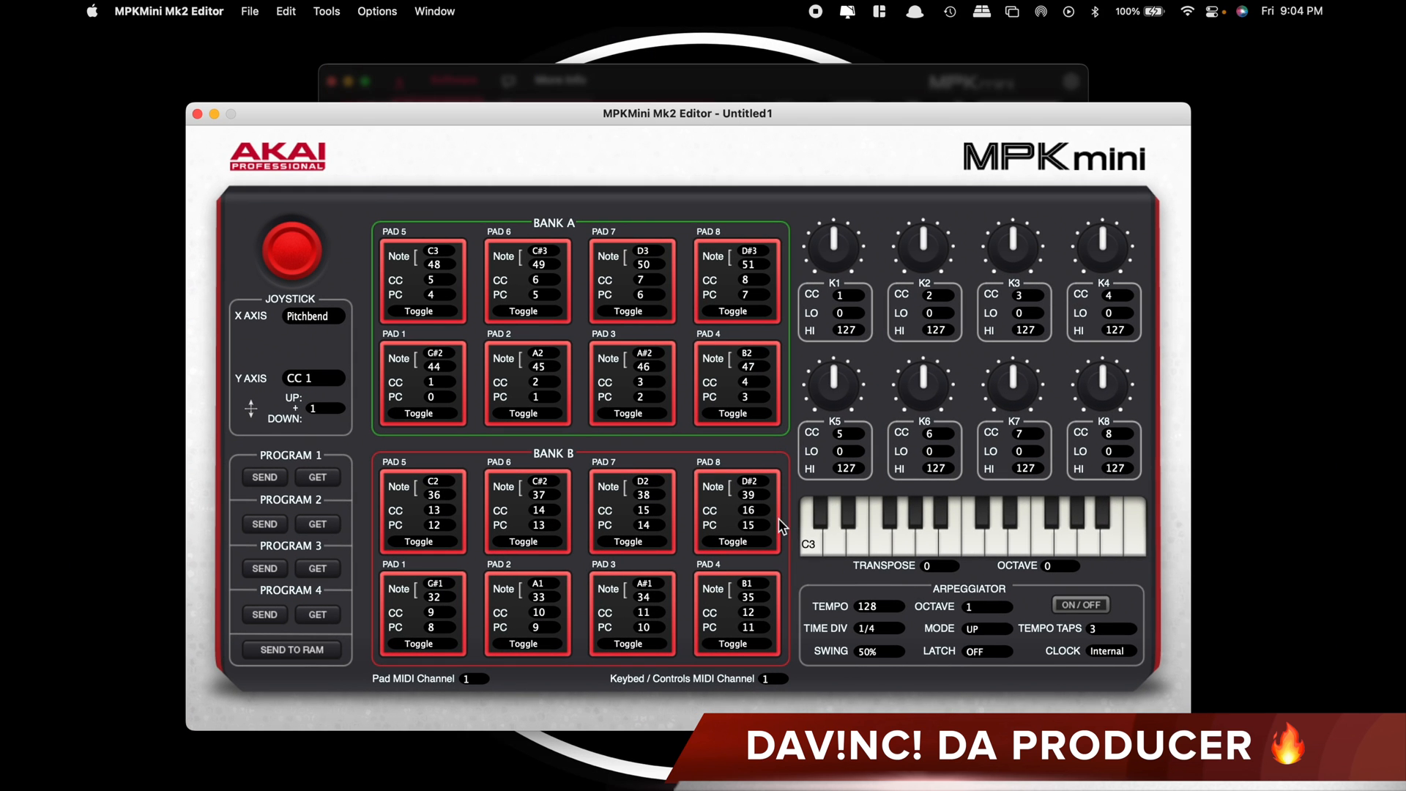
{"action": "mouse_move", "coordinate": [863, 492]}
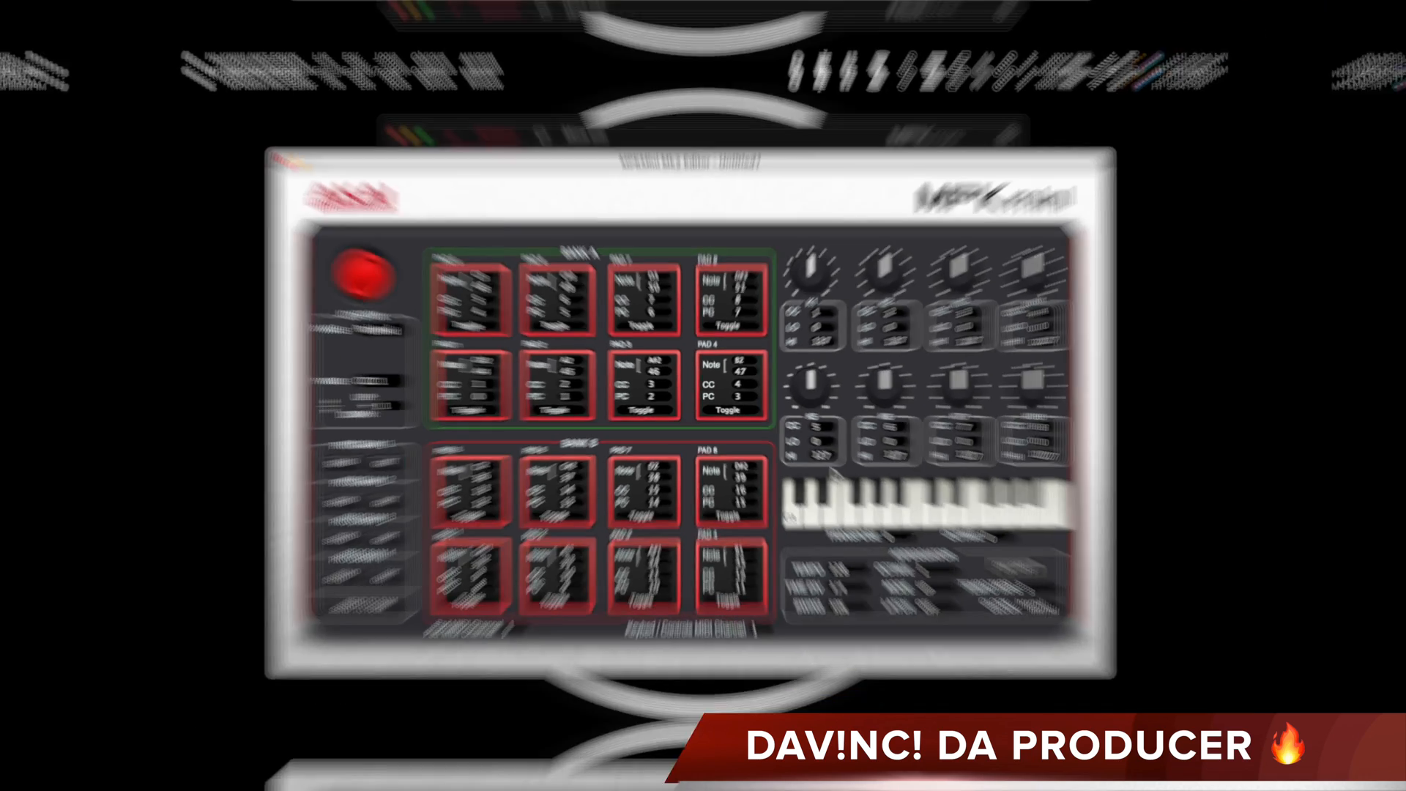
{"action": "left_click", "coordinate": [312, 12]}
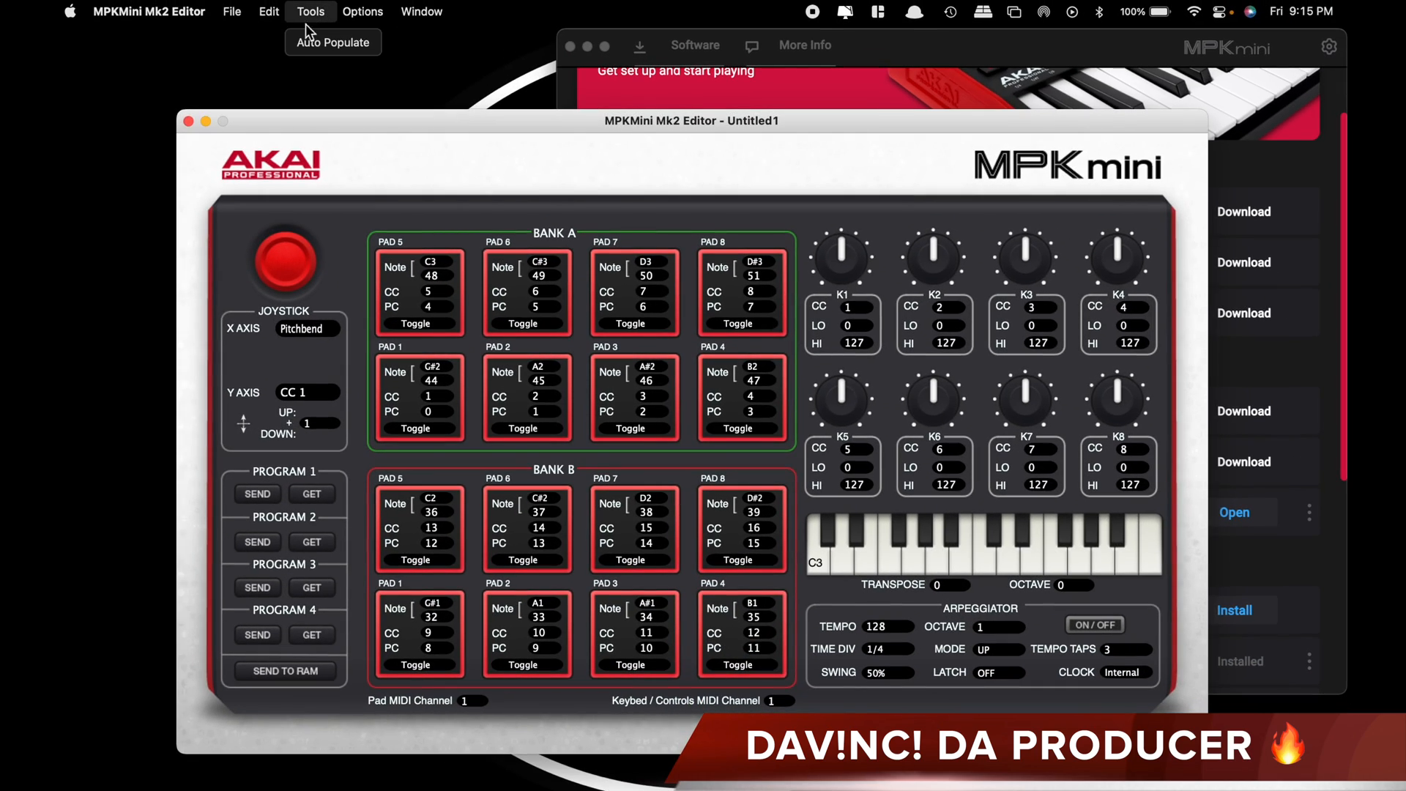
{"action": "left_click", "coordinate": [332, 41]}
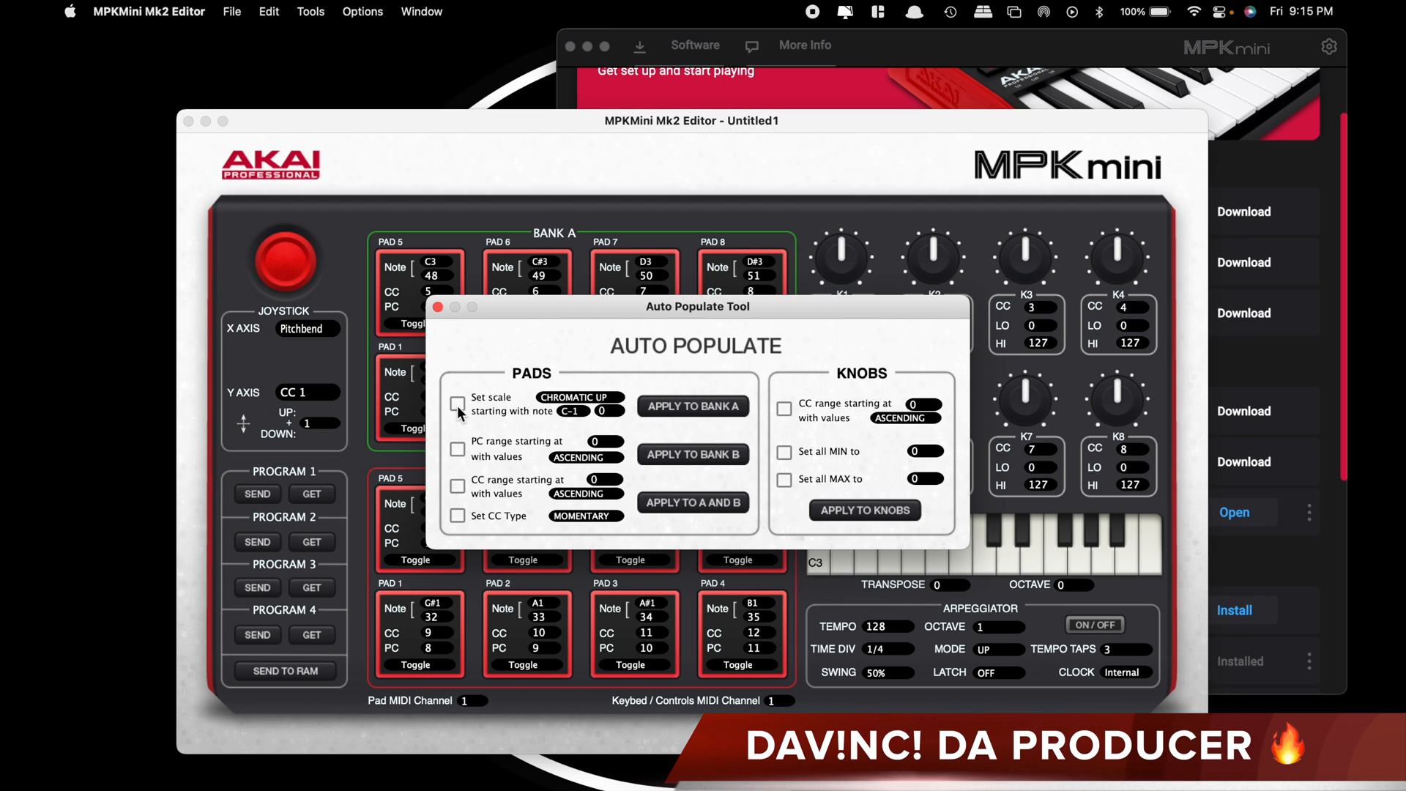
{"action": "left_click", "coordinate": [457, 405]}
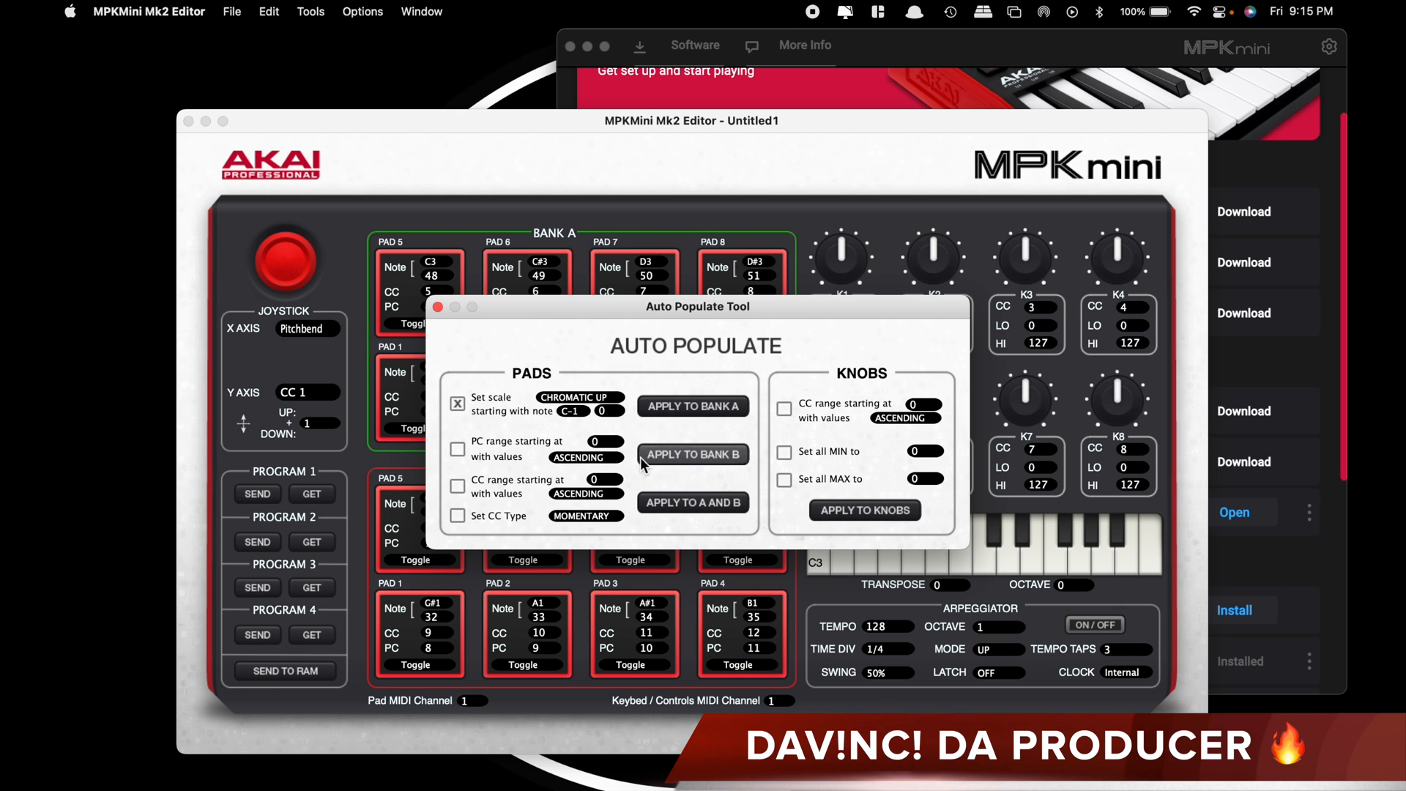
{"action": "mouse_move", "coordinate": [692, 503]}
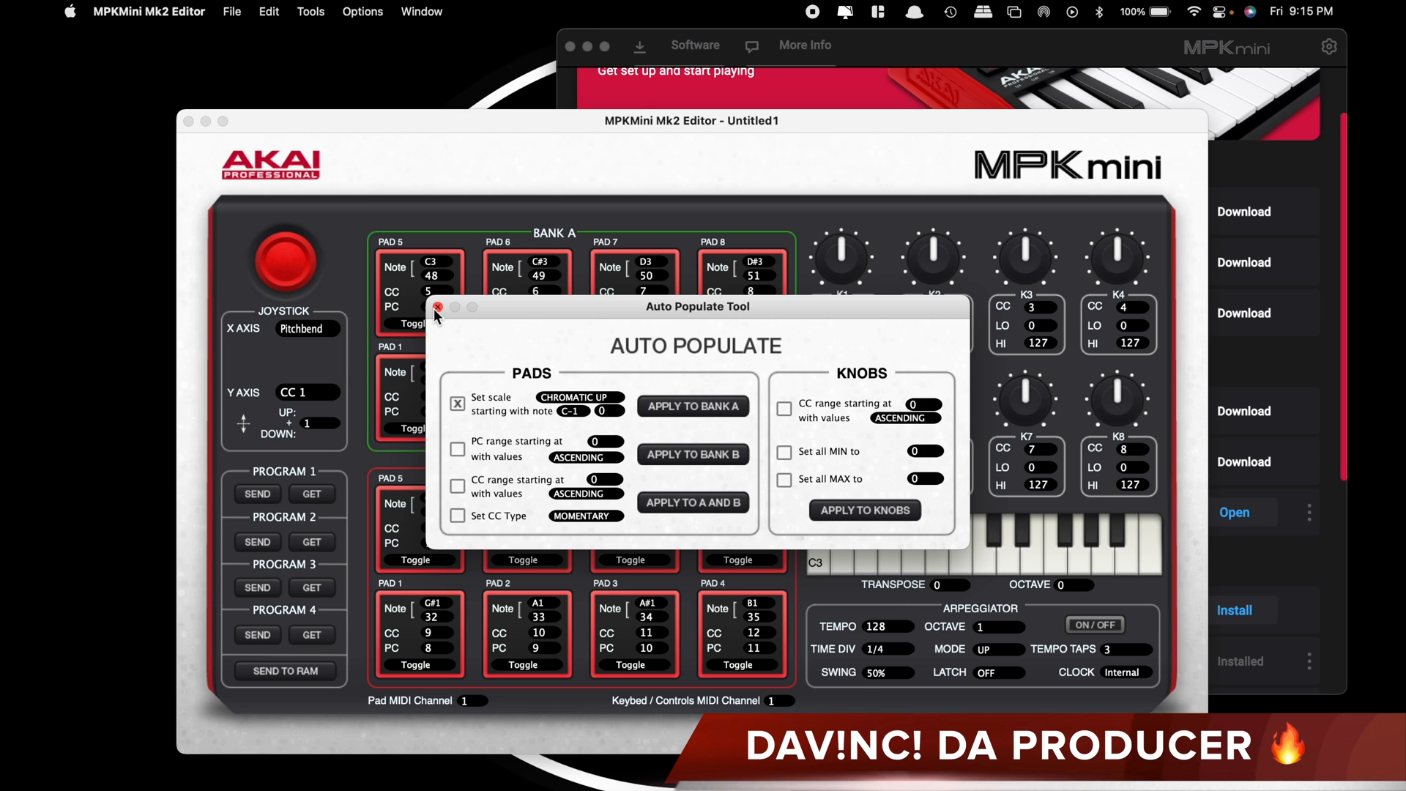
{"action": "left_click", "coordinate": [436, 307]}
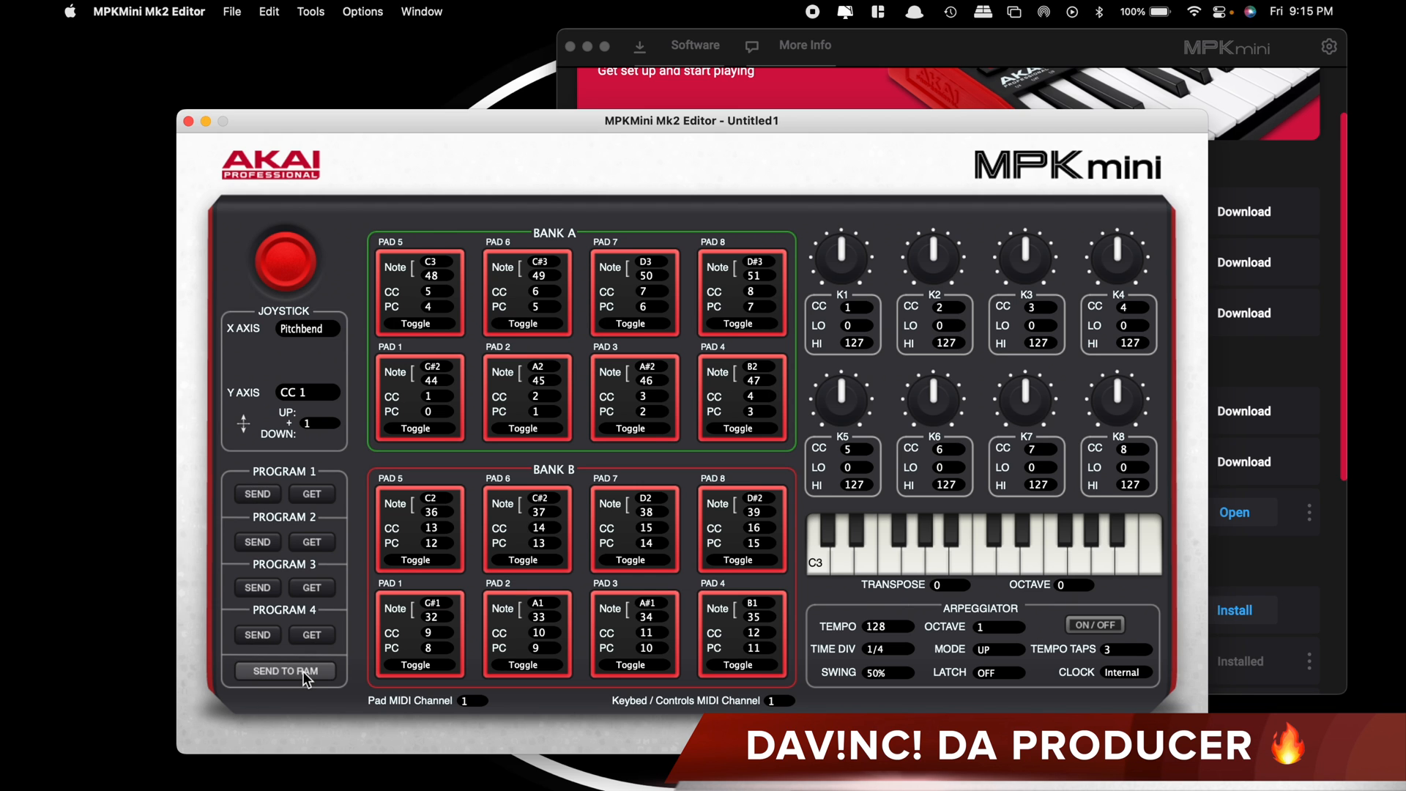
{"action": "mouse_move", "coordinate": [328, 285]}
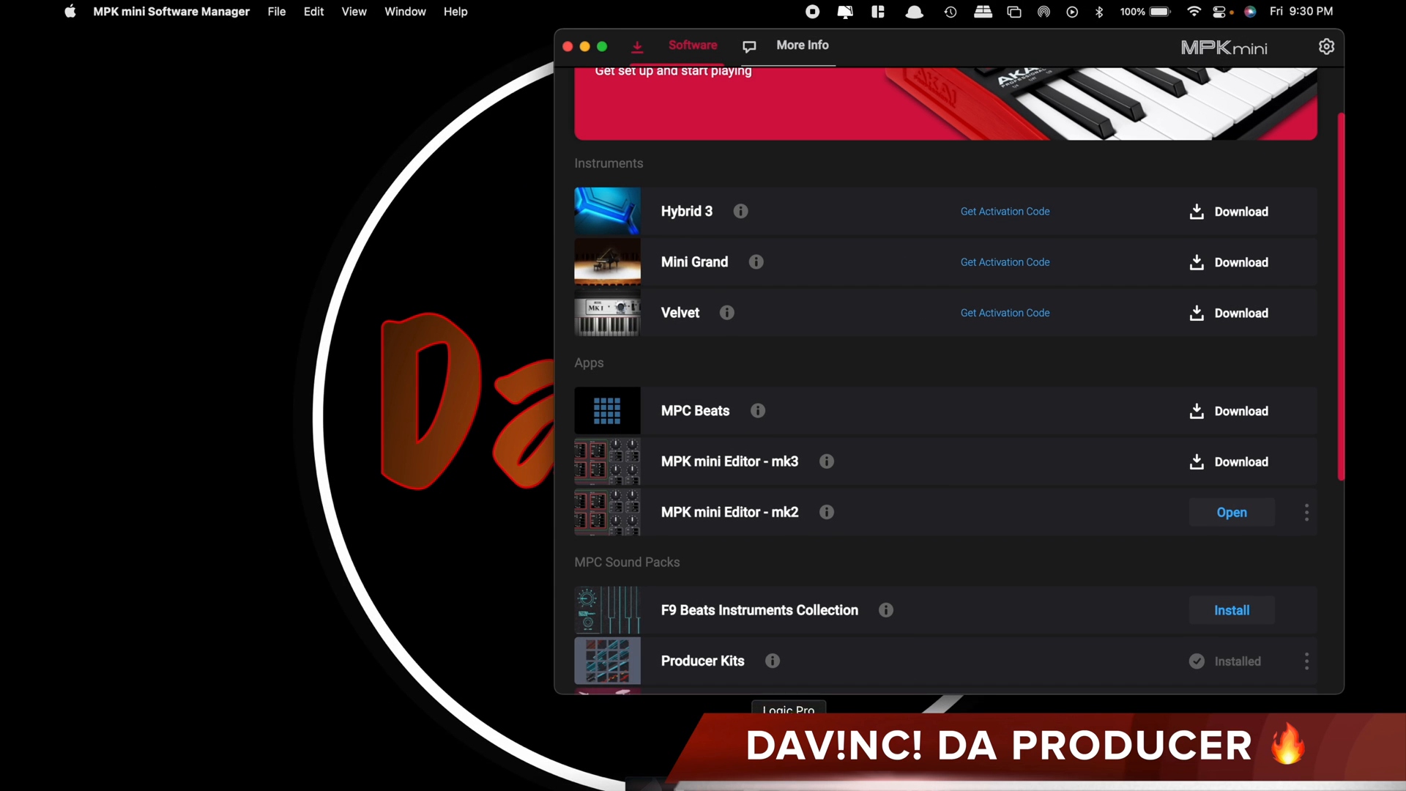
- Launch Logic Pro, dismiss the audio interface alert, and create an Empty Project
{"action": "left_click", "coordinate": [789, 709]}
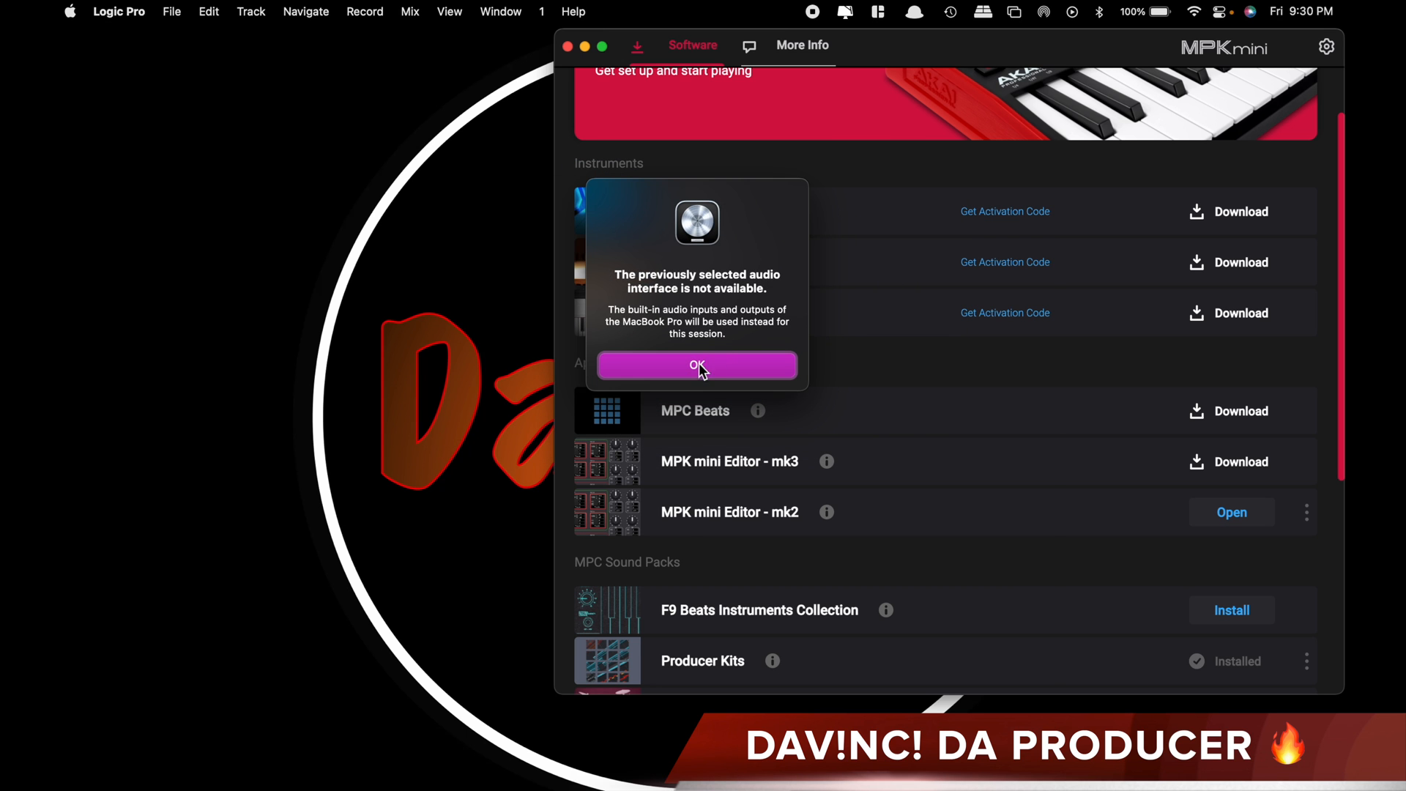
{"action": "left_click", "coordinate": [698, 366]}
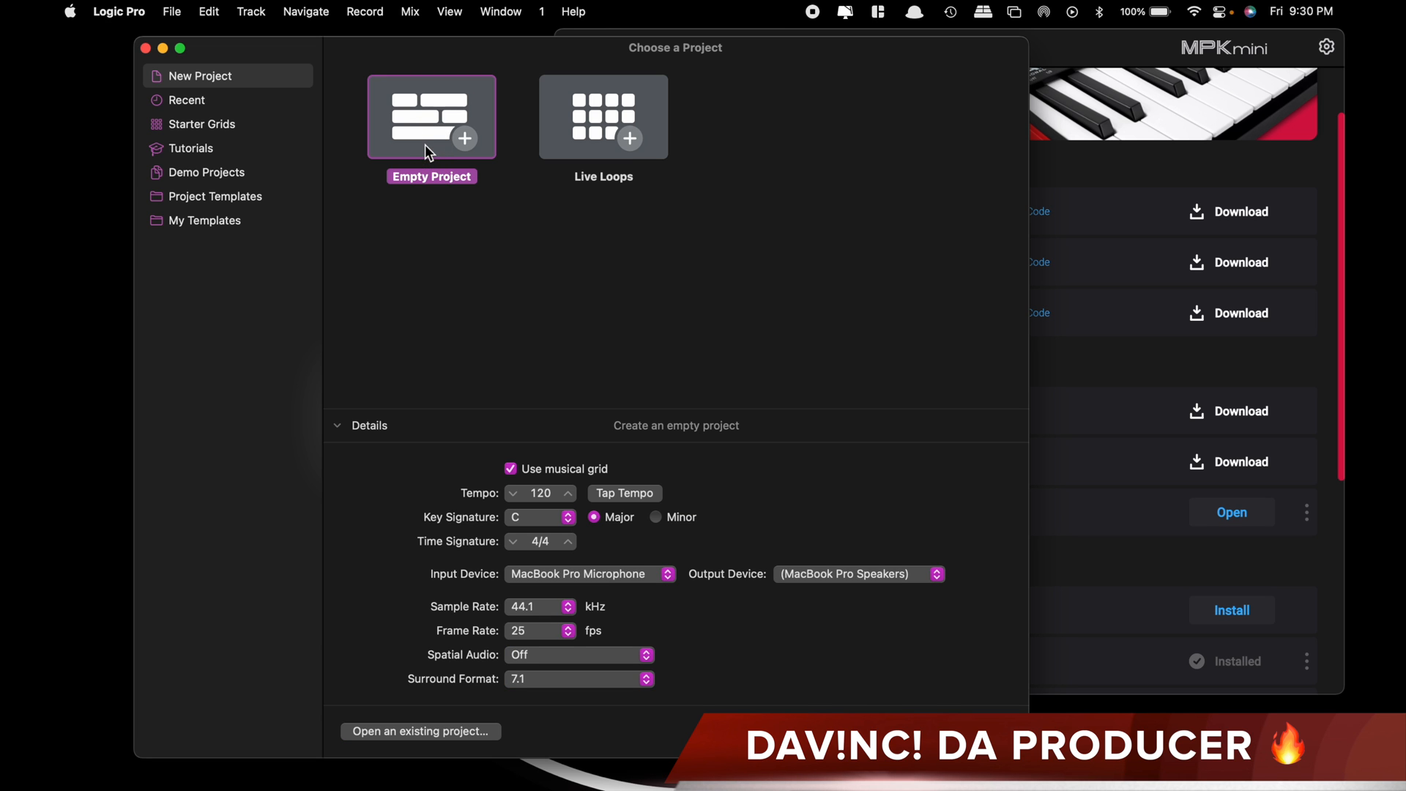
{"action": "double_click", "coordinate": [431, 116]}
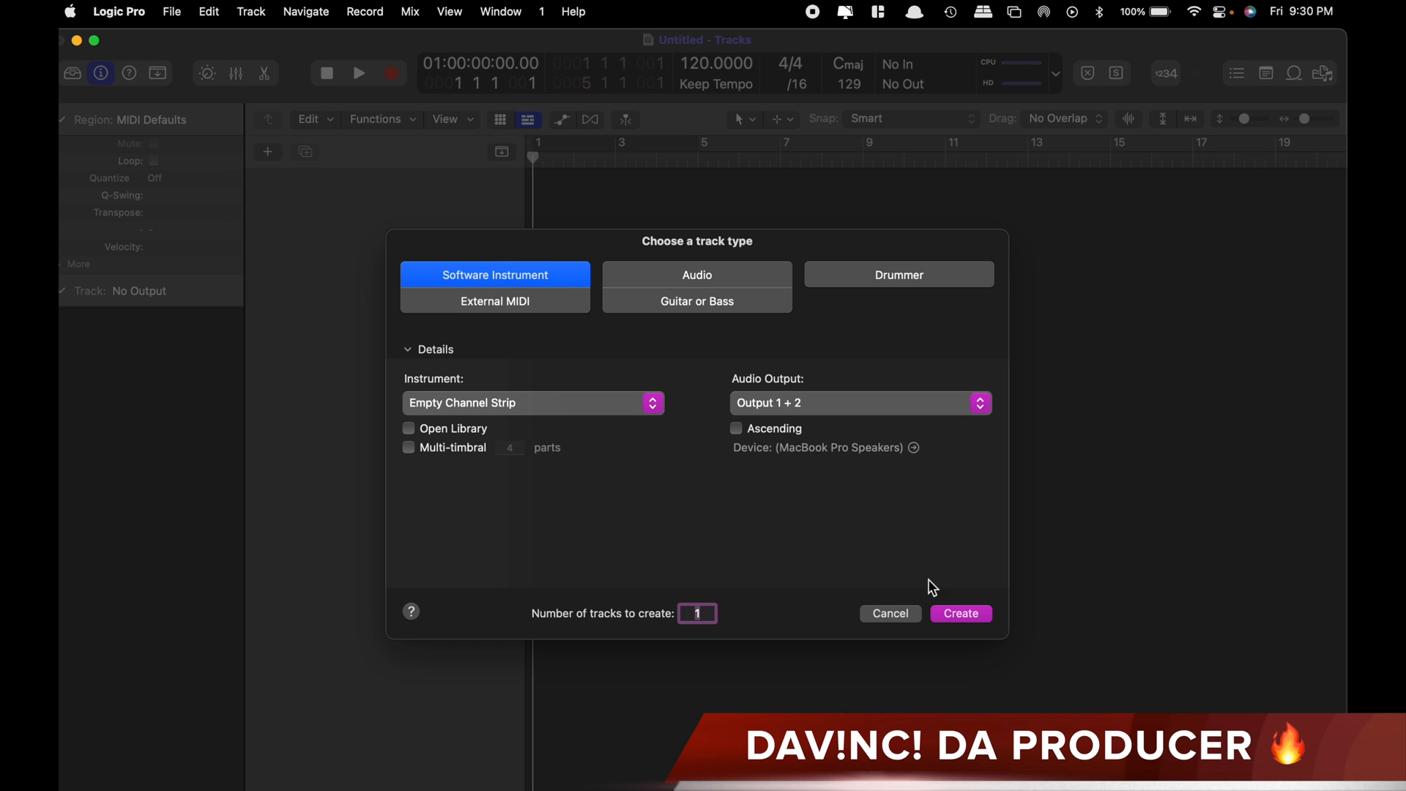
- Create a Software Instrument track and load Drum Machine Designer into its instrument slot
{"action": "left_click", "coordinate": [959, 614]}
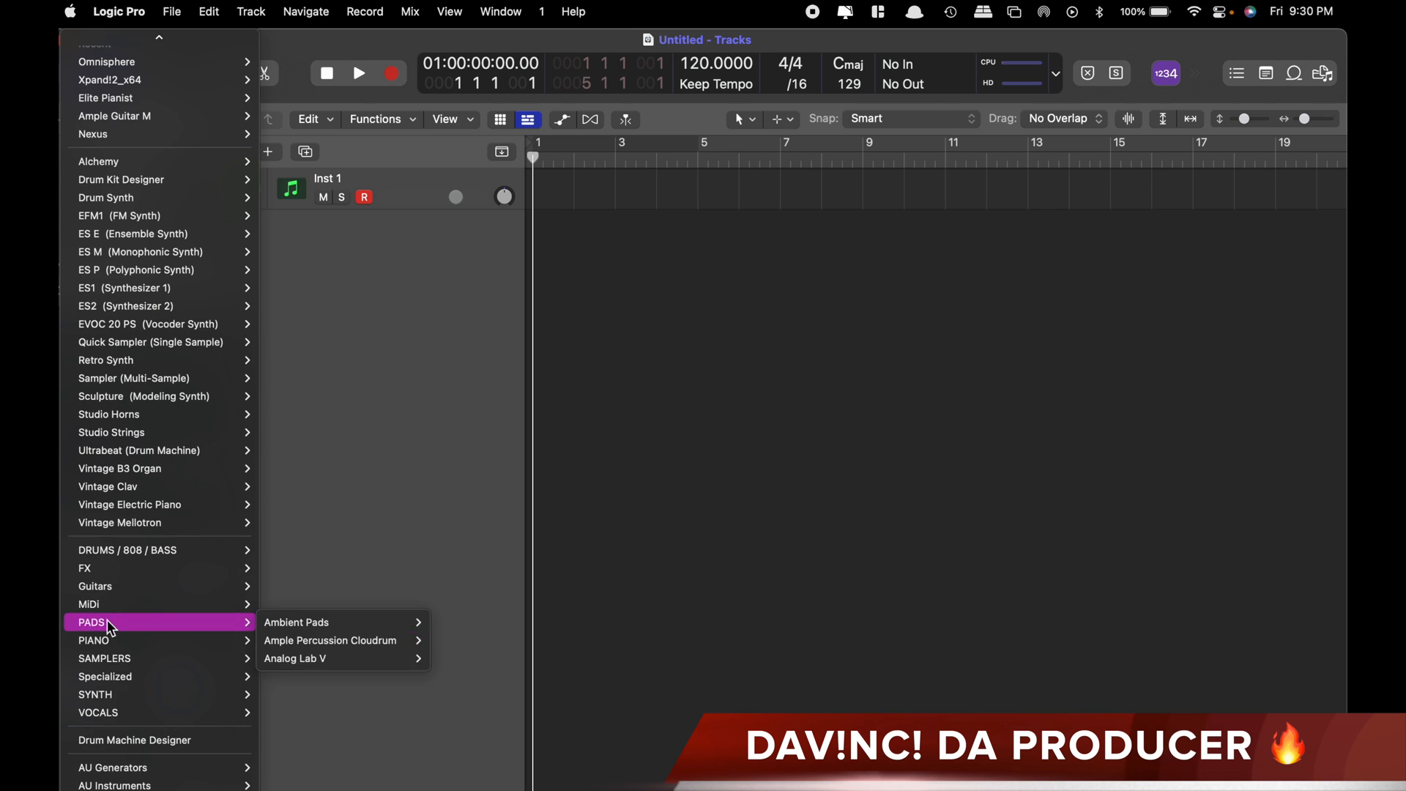
{"action": "left_click", "coordinate": [133, 740]}
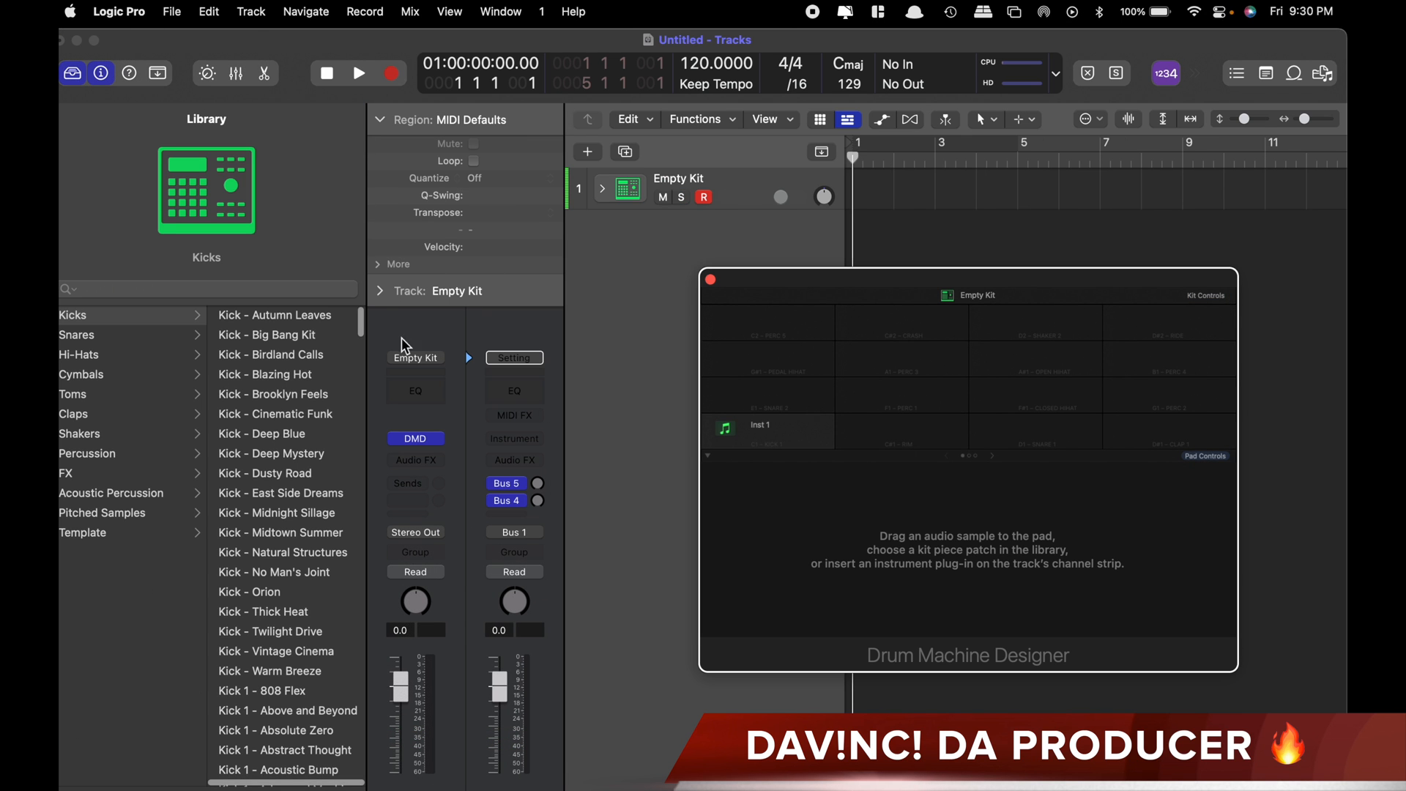
{"action": "mouse_move", "coordinate": [915, 307]}
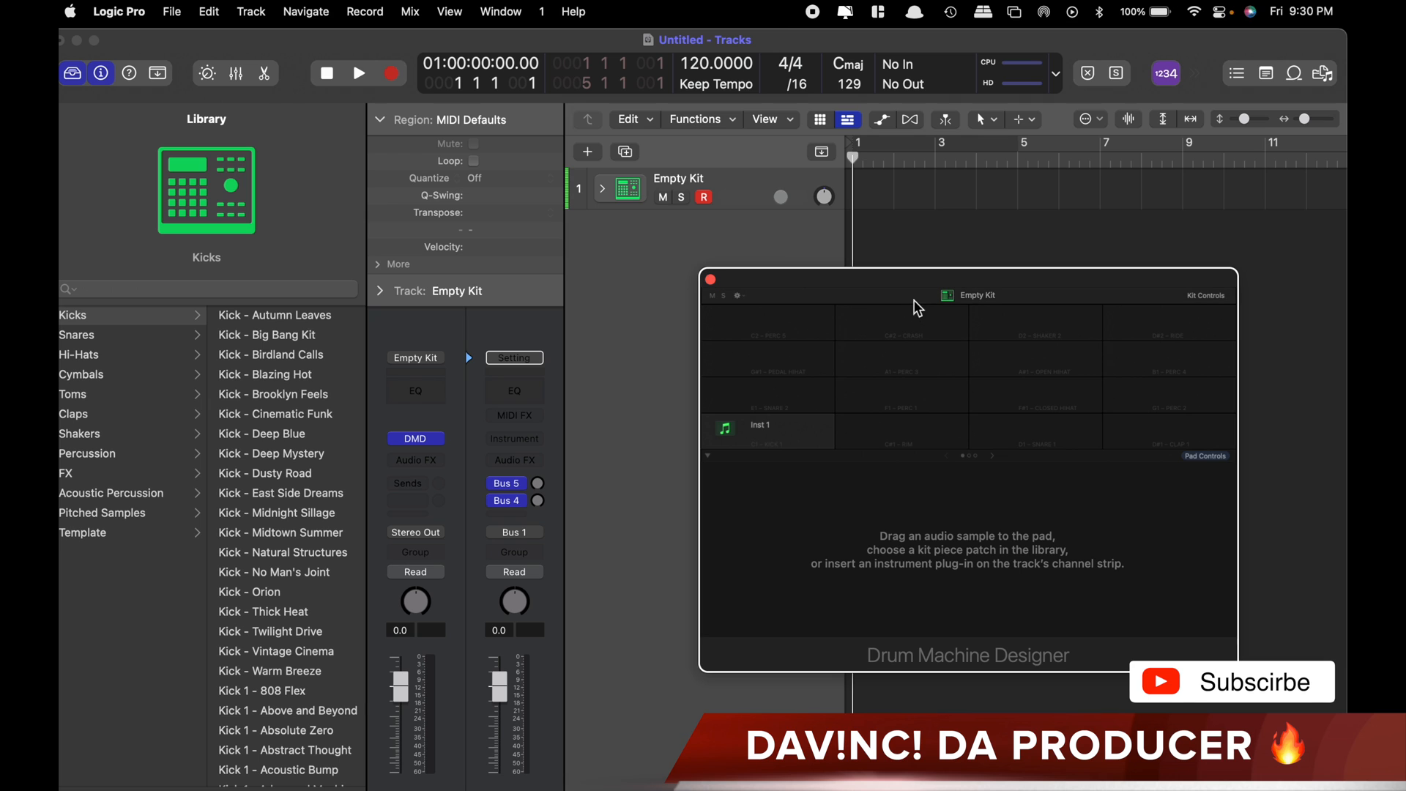
{"action": "mouse_move", "coordinate": [953, 303]}
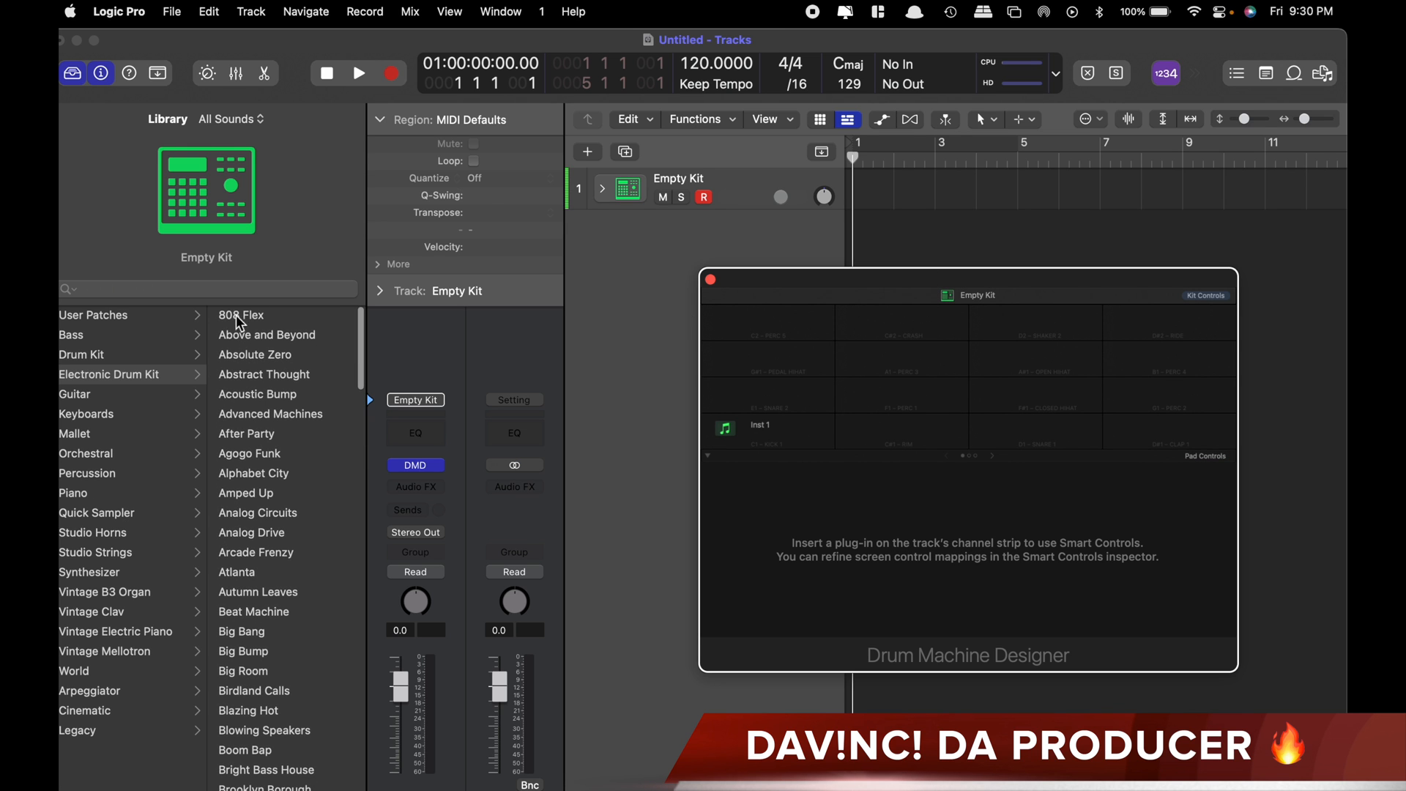
- Pick 808 Flex from the Electronic Drum Kit library to fill the pads
{"action": "left_click", "coordinate": [240, 315]}
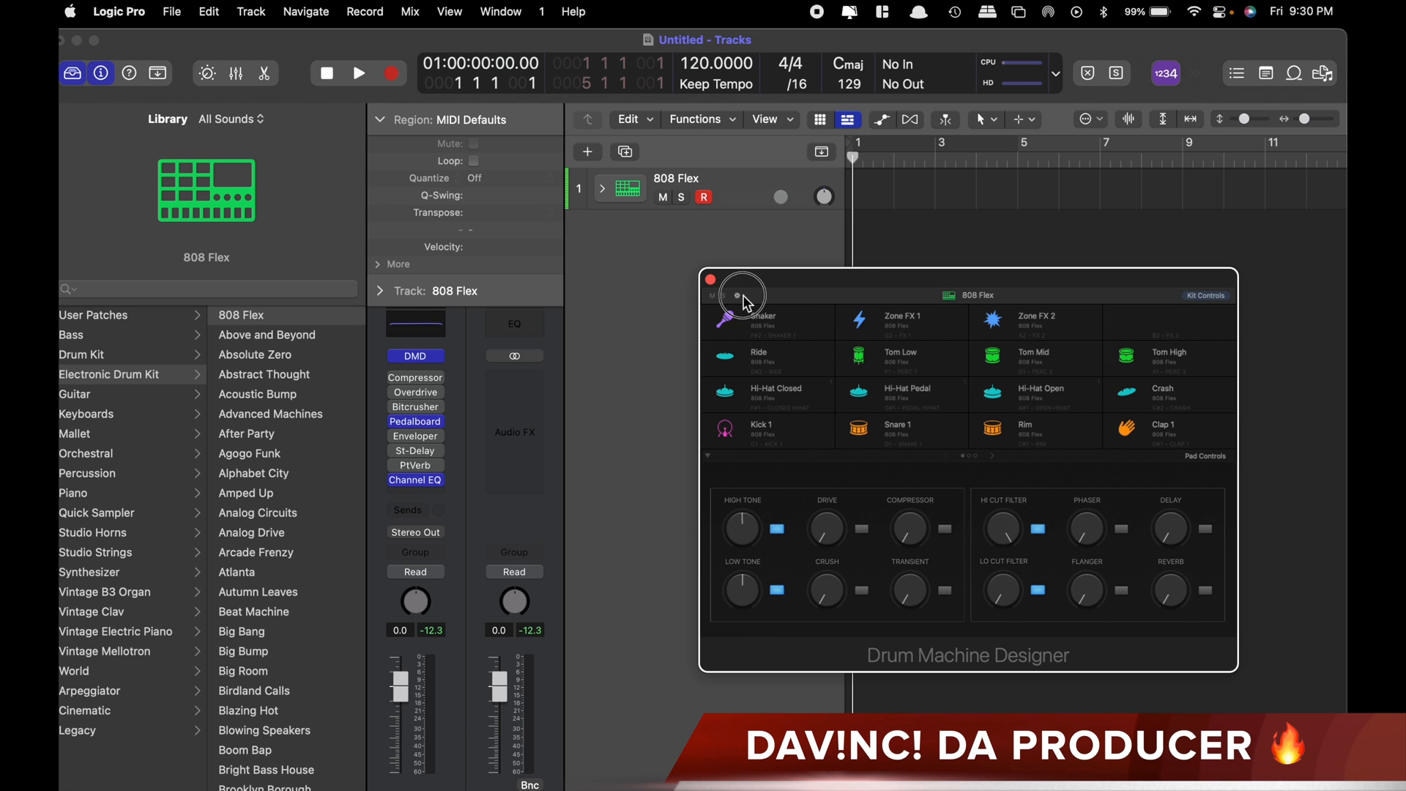
- Choose Sort Pads Chromatically from the Drum Machine Designer action menu
{"action": "left_click", "coordinate": [740, 296]}
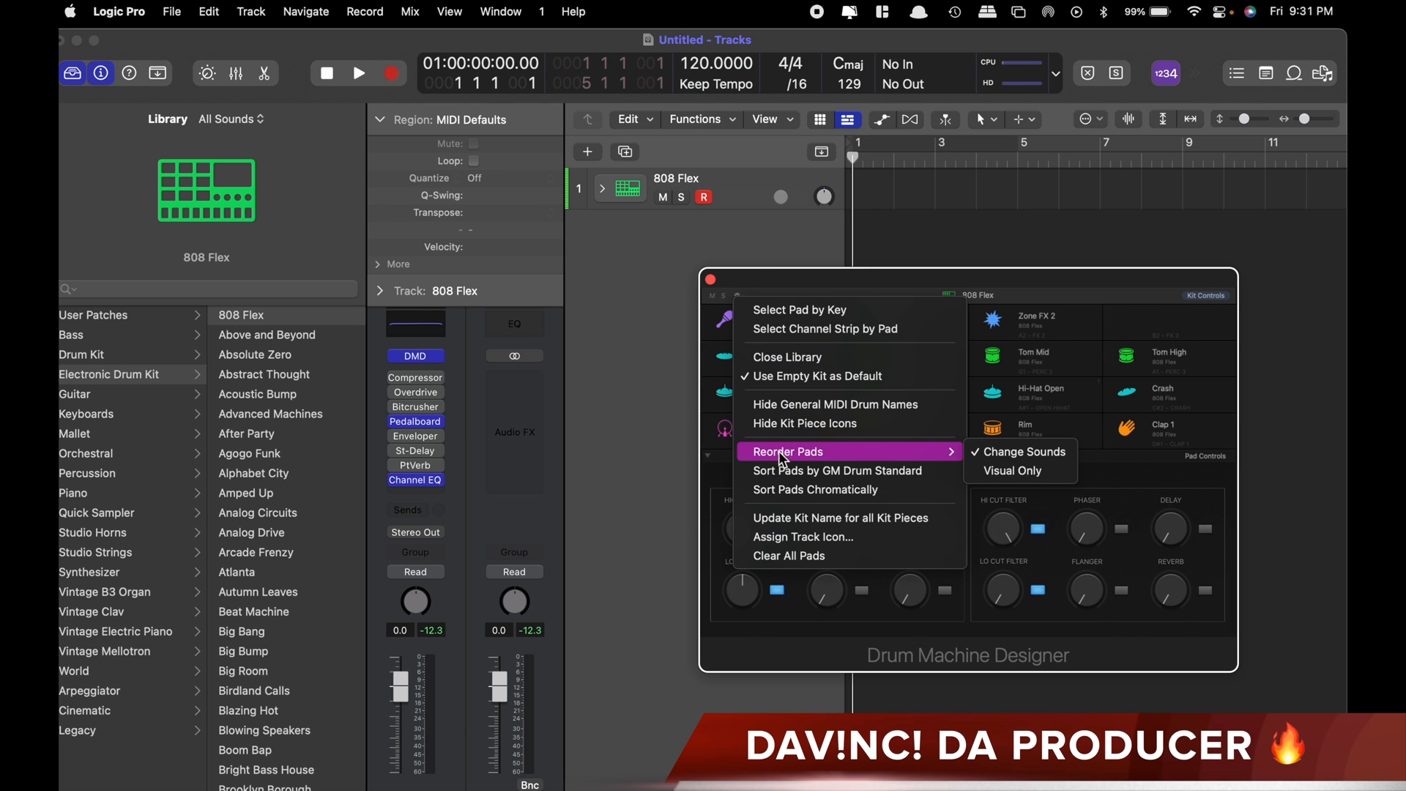
{"action": "mouse_move", "coordinate": [798, 490]}
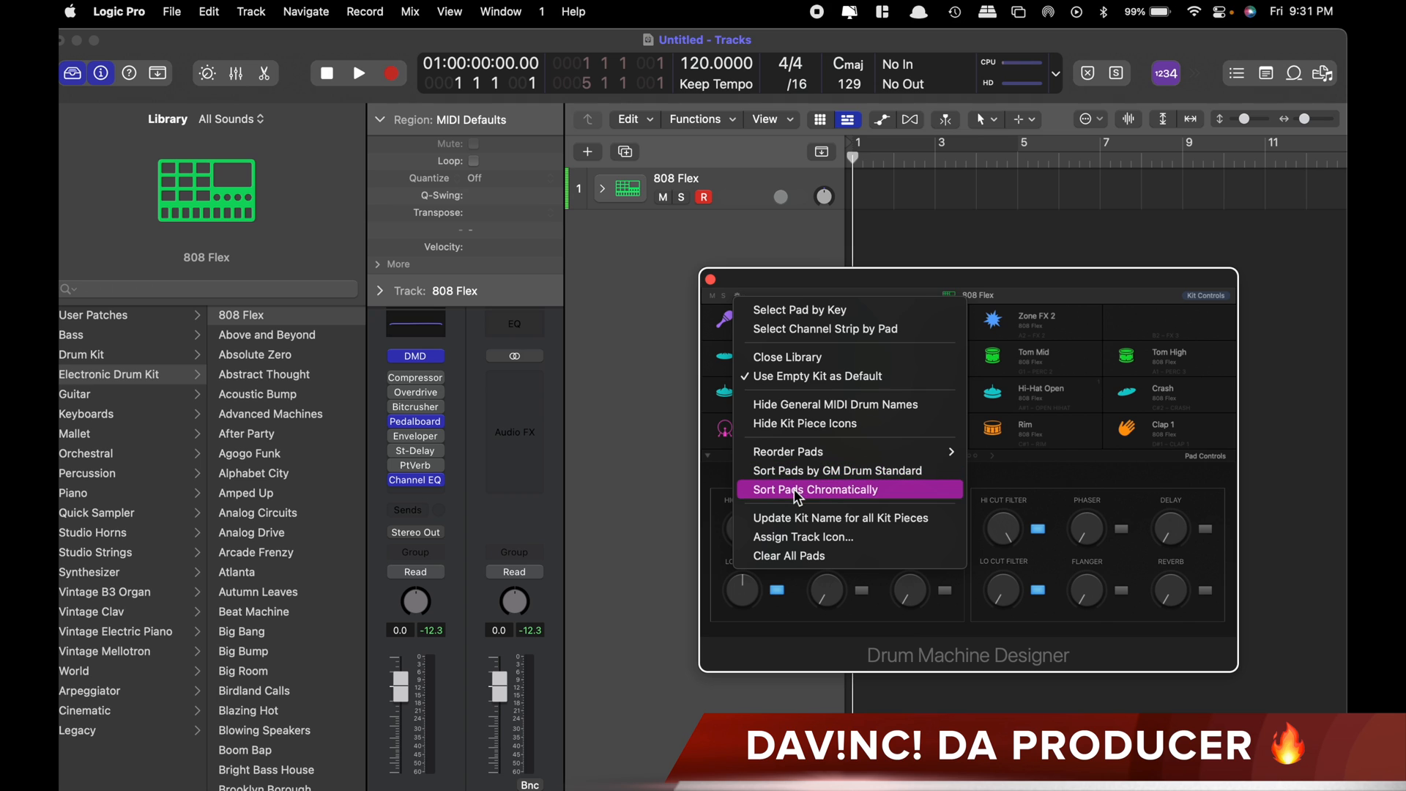
{"action": "mouse_move", "coordinate": [842, 500]}
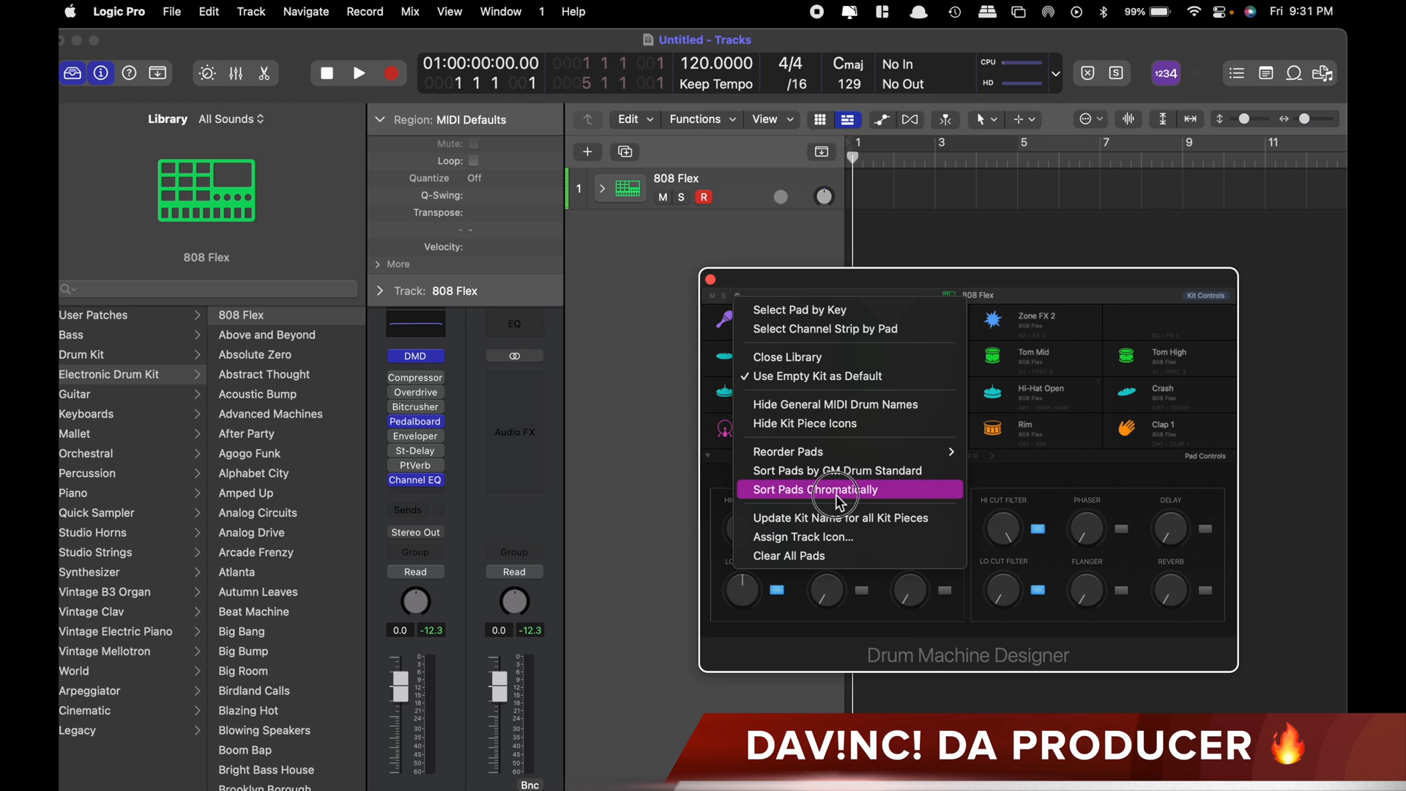
{"action": "left_click", "coordinate": [815, 490]}
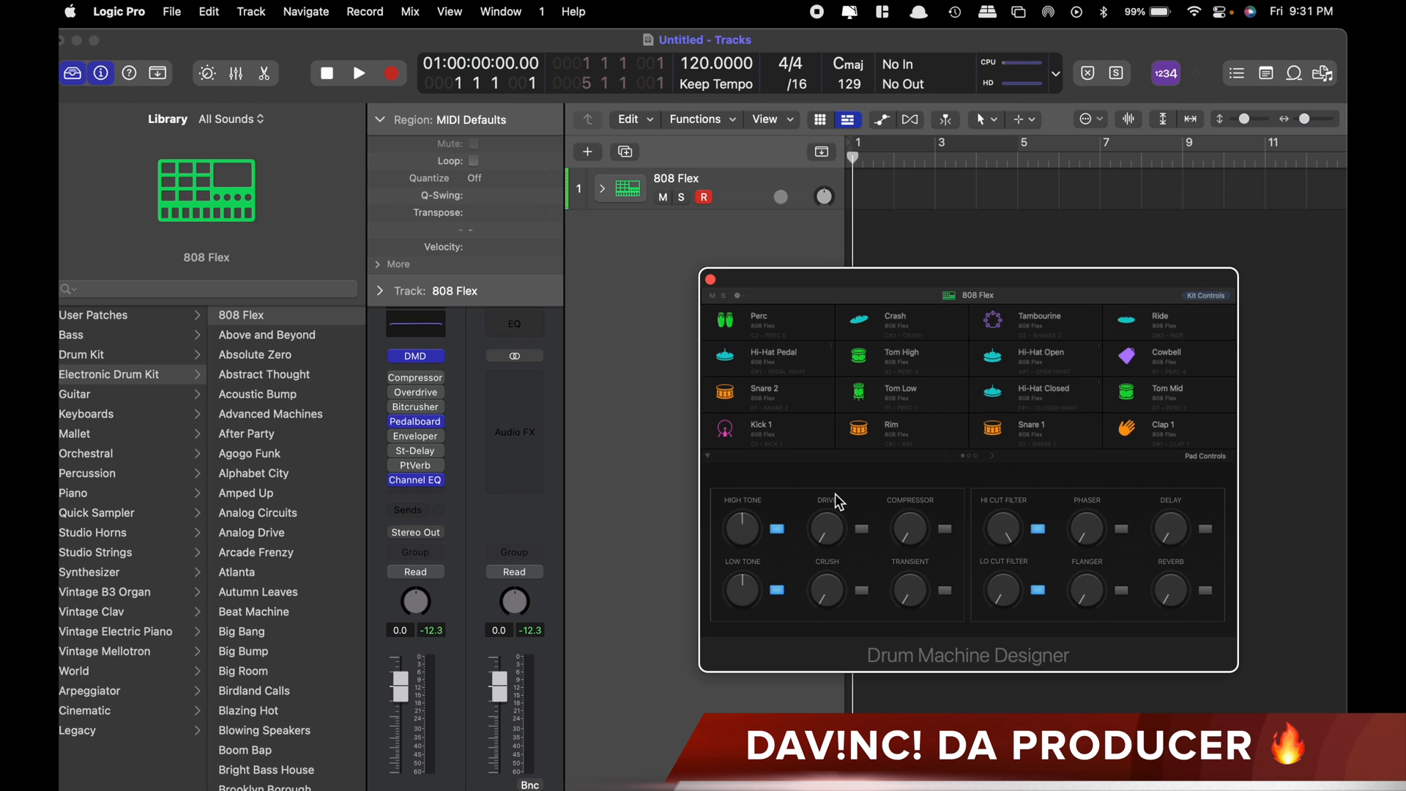